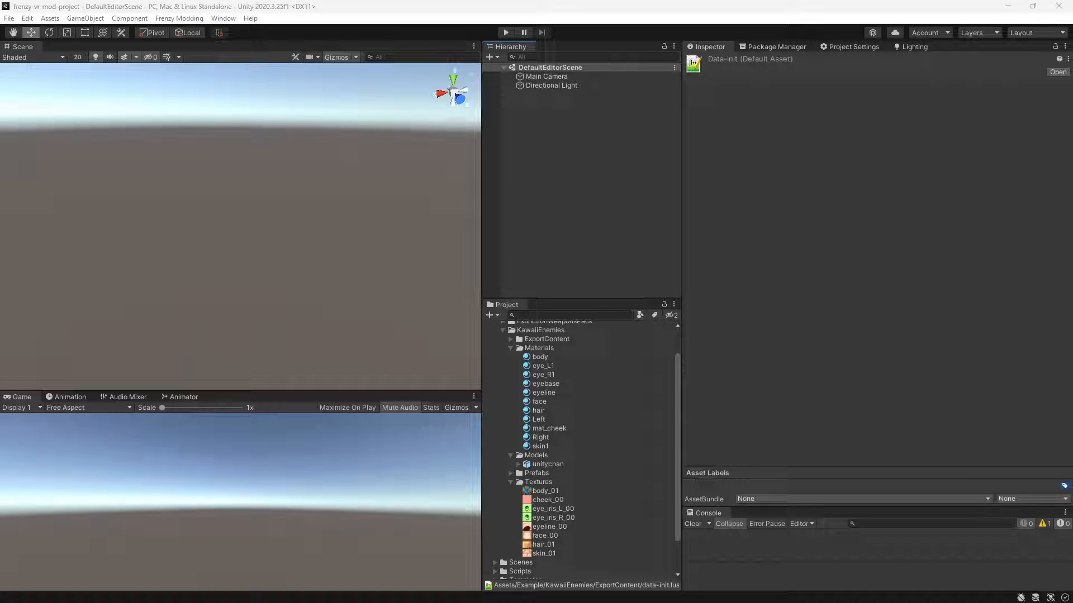
mouse_move(539, 328)
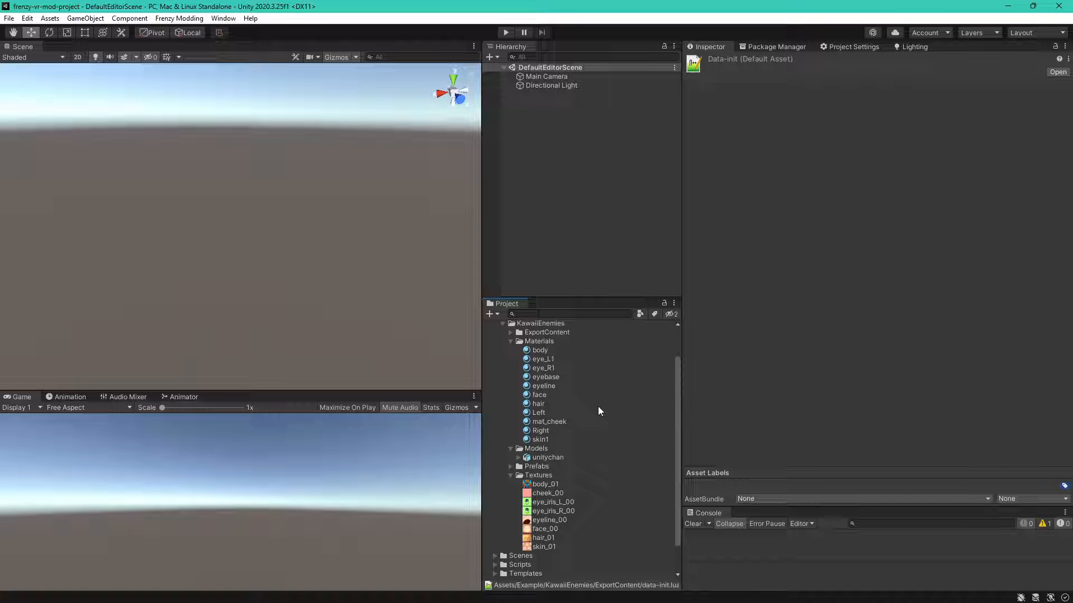
Inspect the body material, then test the unitychan avatar's Muscles & Settings preview slider.
left_click(539, 350)
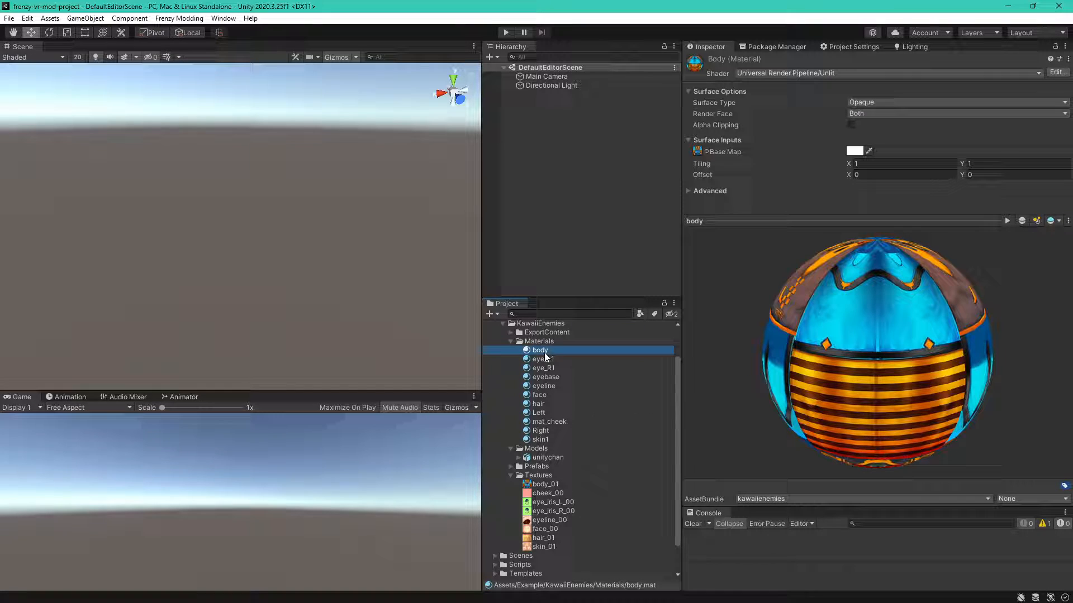
left_click(538, 404)
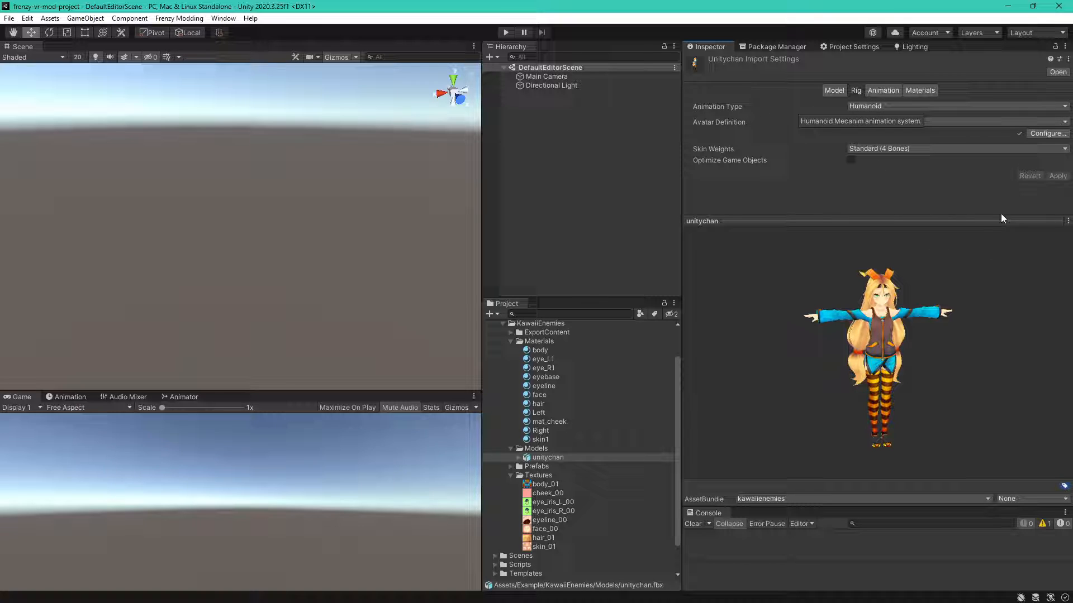
left_click(1047, 133)
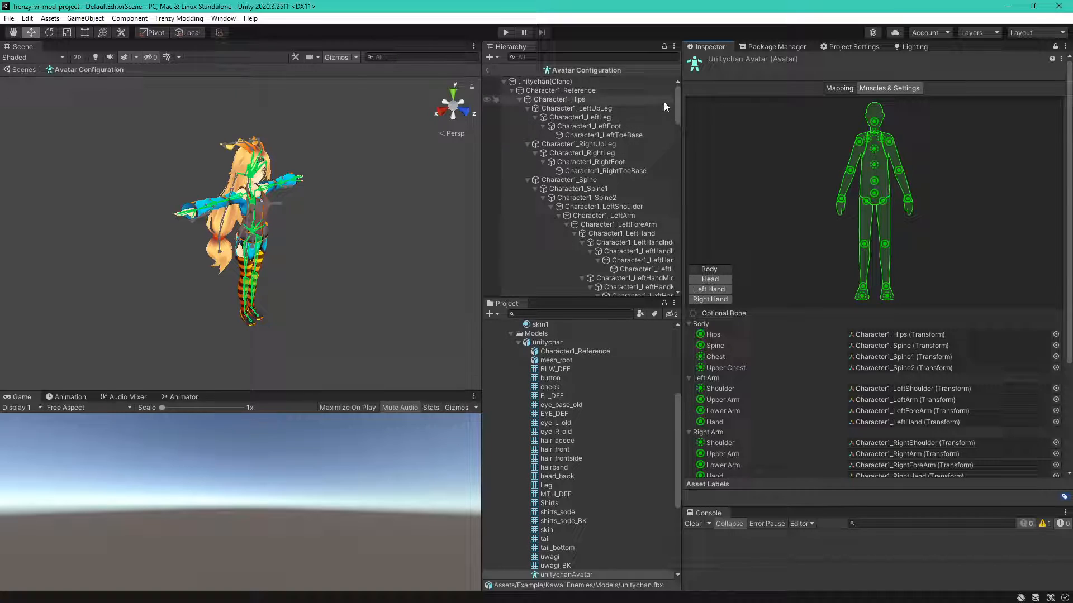
left_click(889, 88)
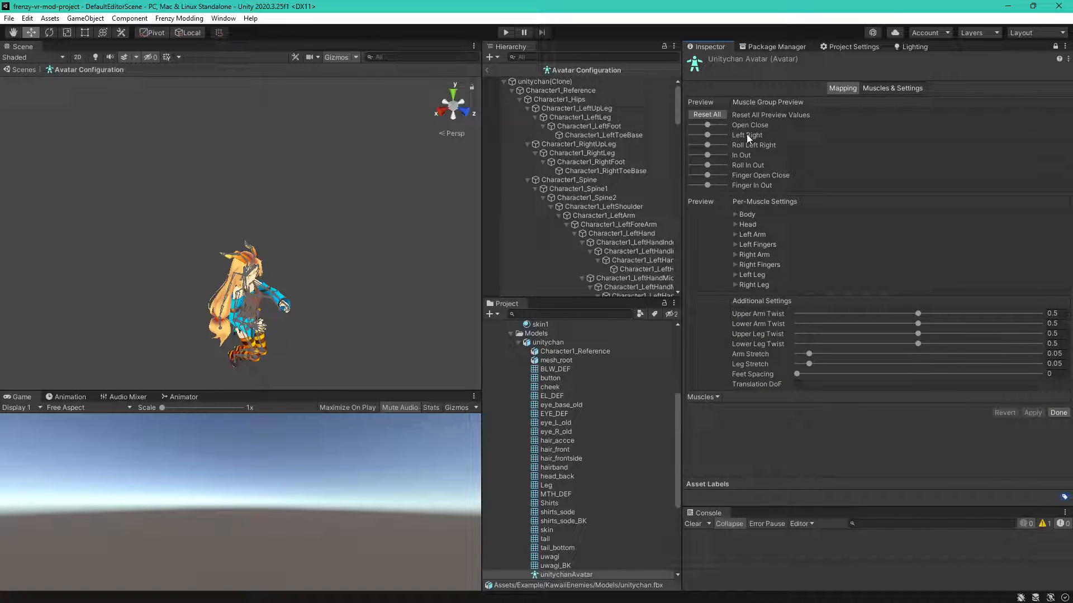
left_click_drag(707, 135, 700, 135)
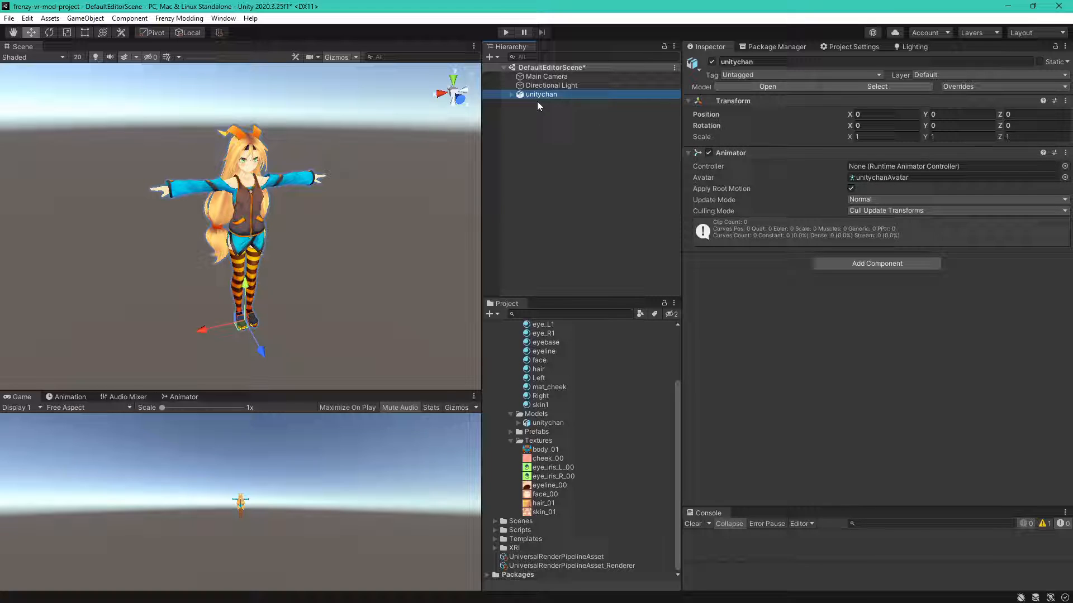
Add an NPC Prefab Profile to unitychan and link its Animator and unitychanAvatar.
left_click(512, 94)
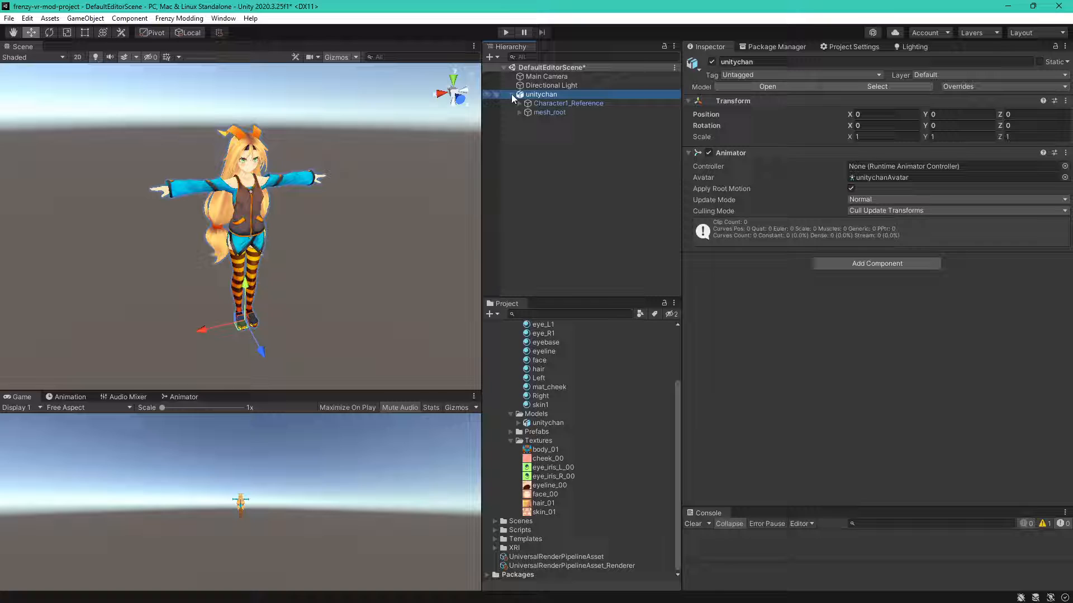
type("modded")
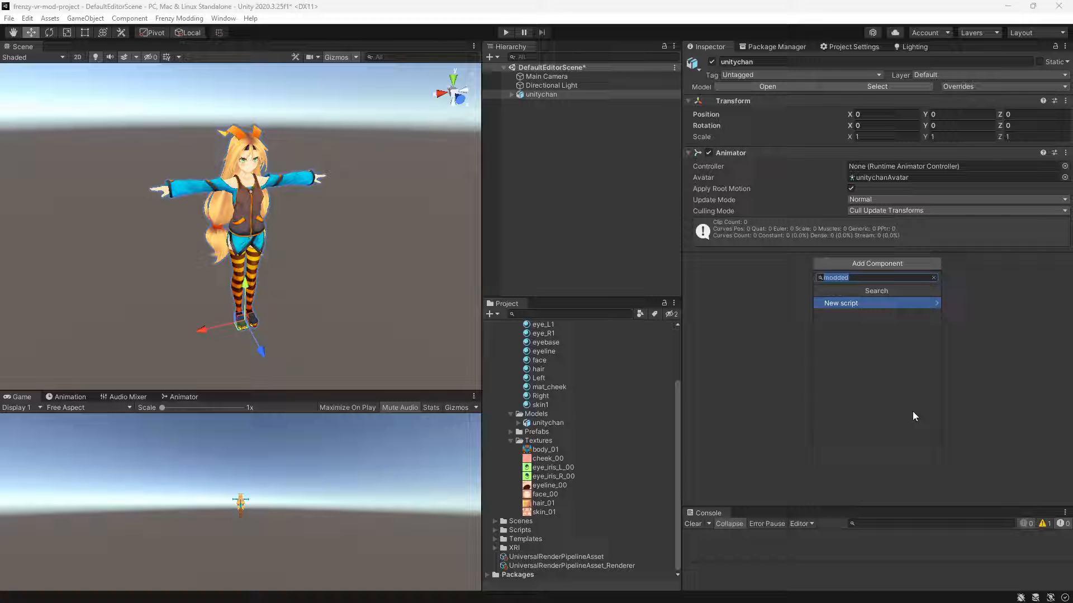
type("npc")
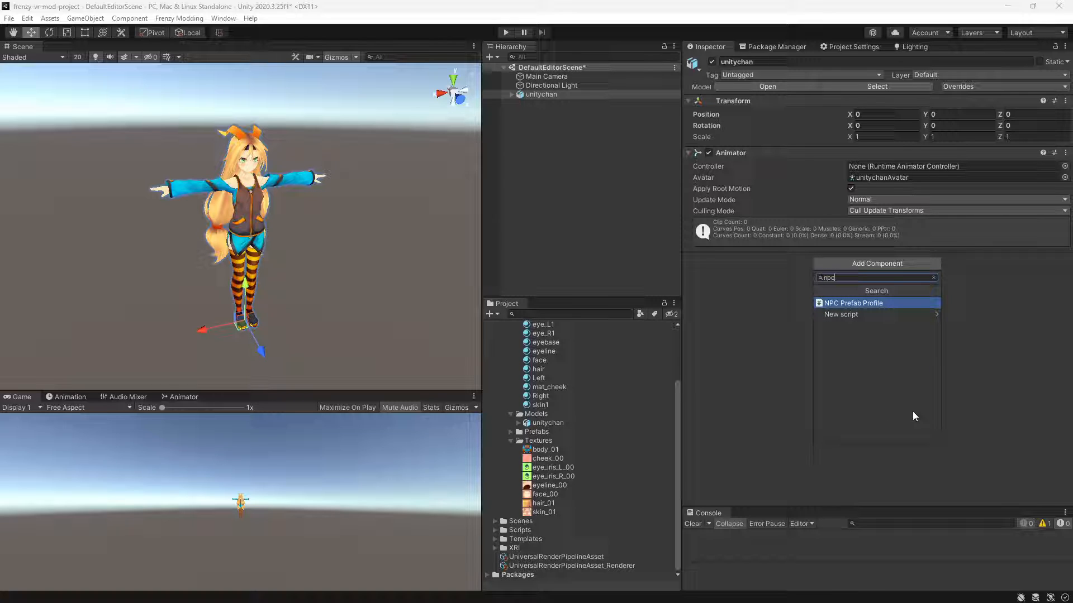
left_click(853, 303)
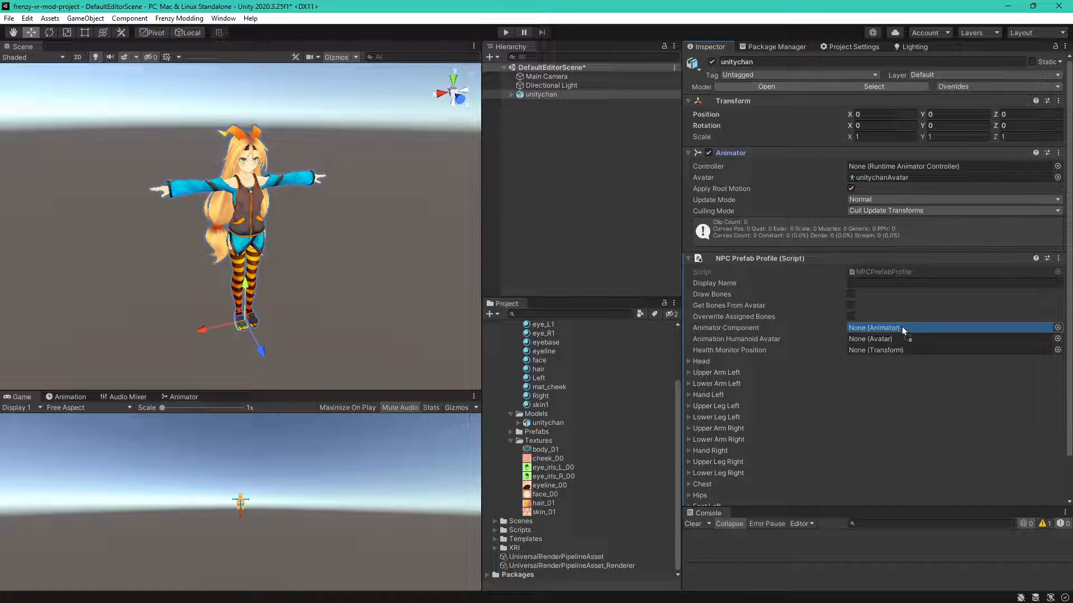
left_click(874, 328)
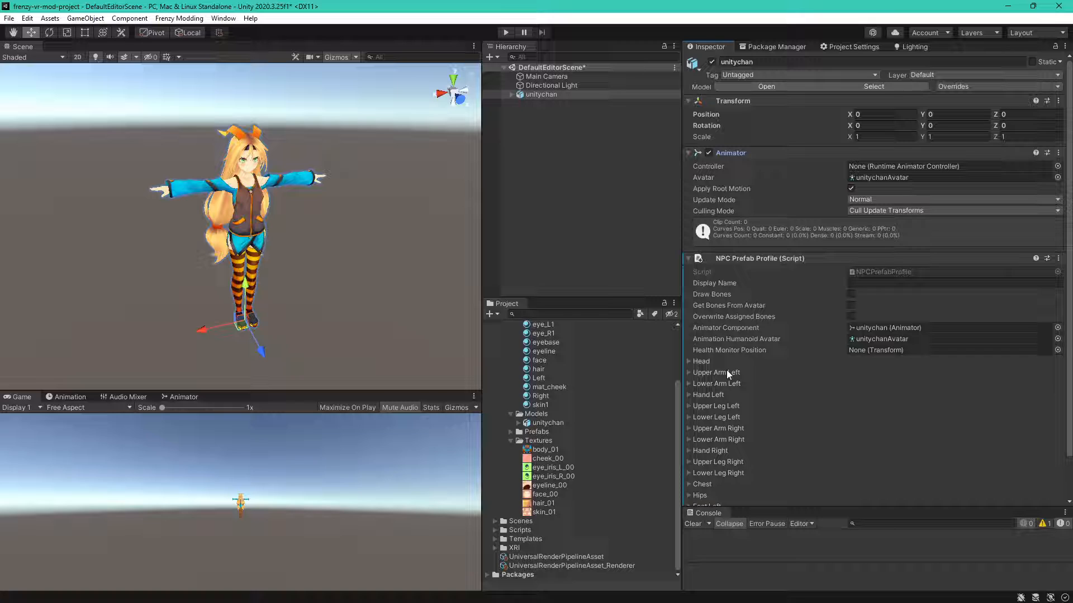
mouse_move(726, 357)
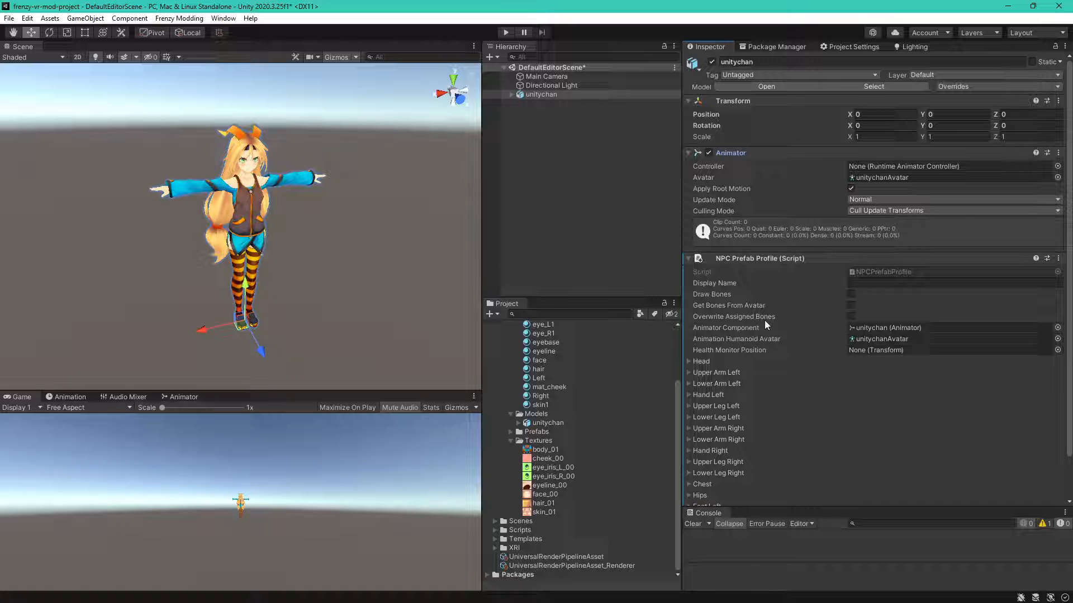
mouse_move(739, 354)
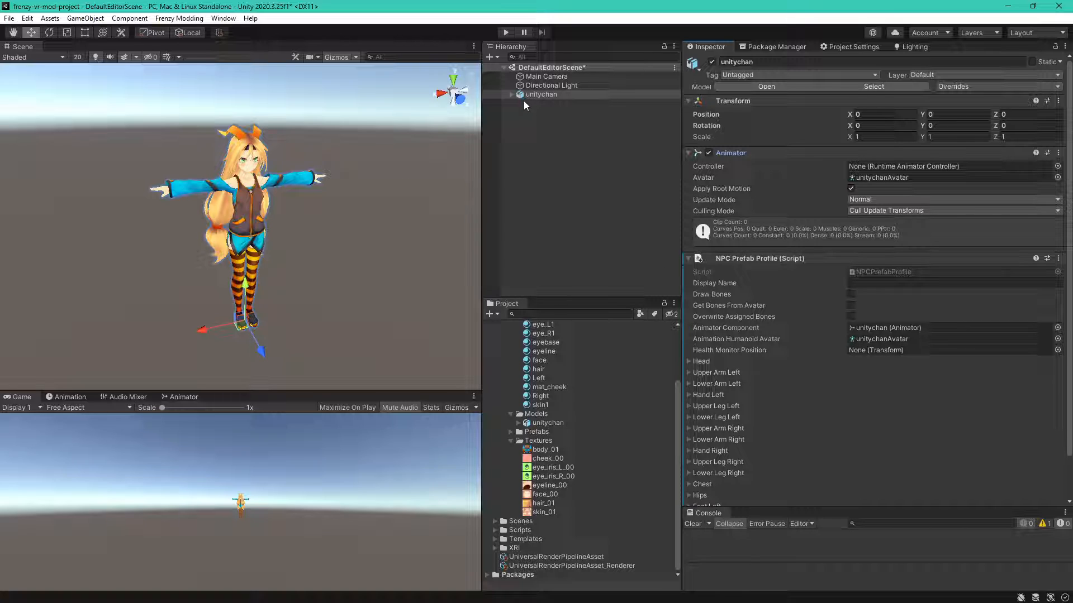
Expand unitychan's skeleton down through the hips and spine to Character1_Spine2.
left_click(510, 95)
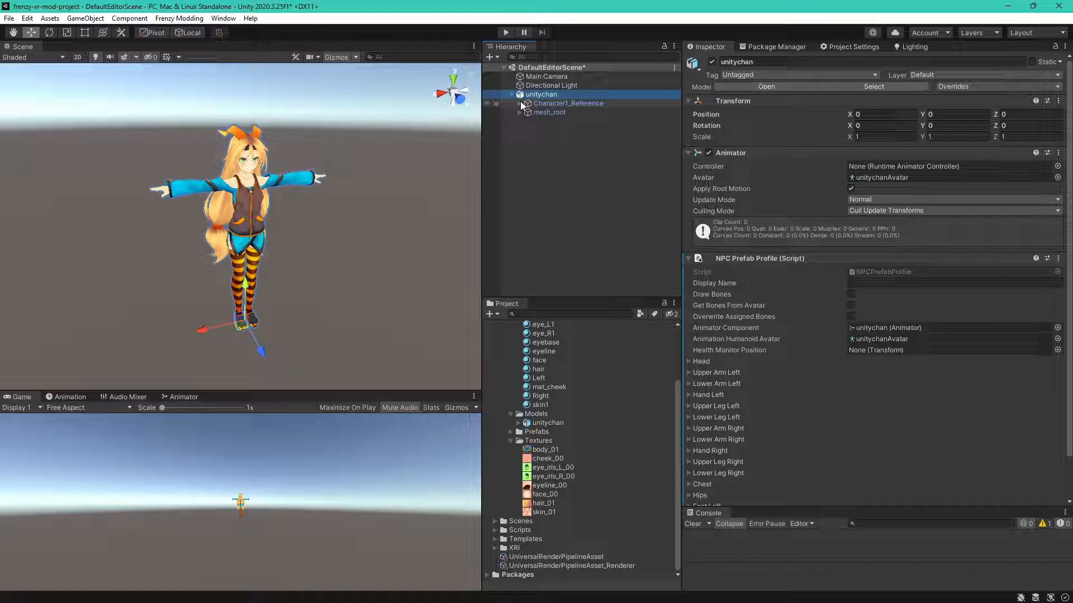
left_click(521, 104)
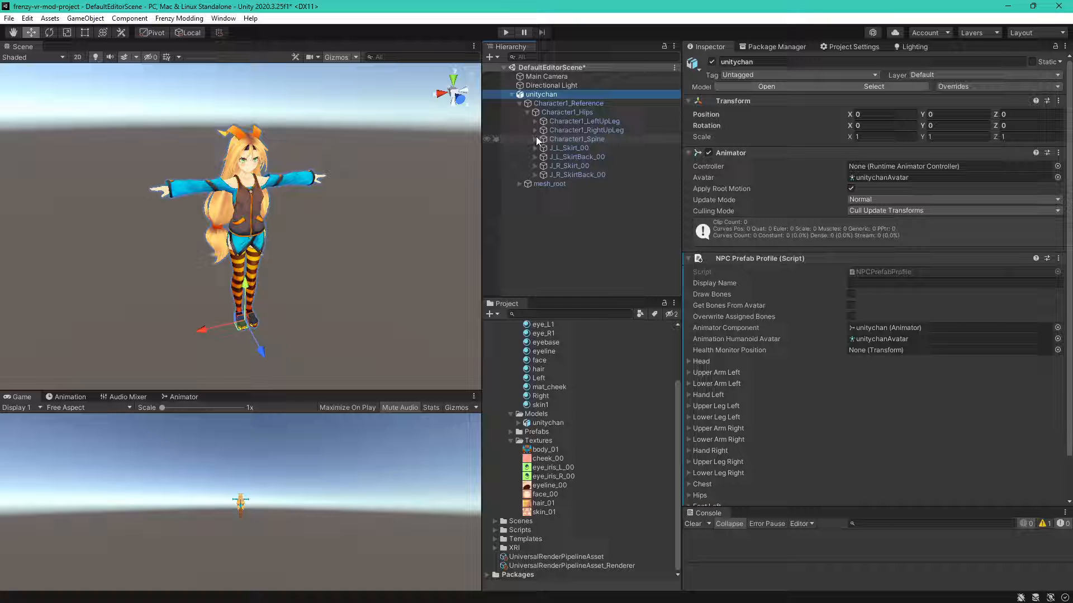
left_click(535, 139)
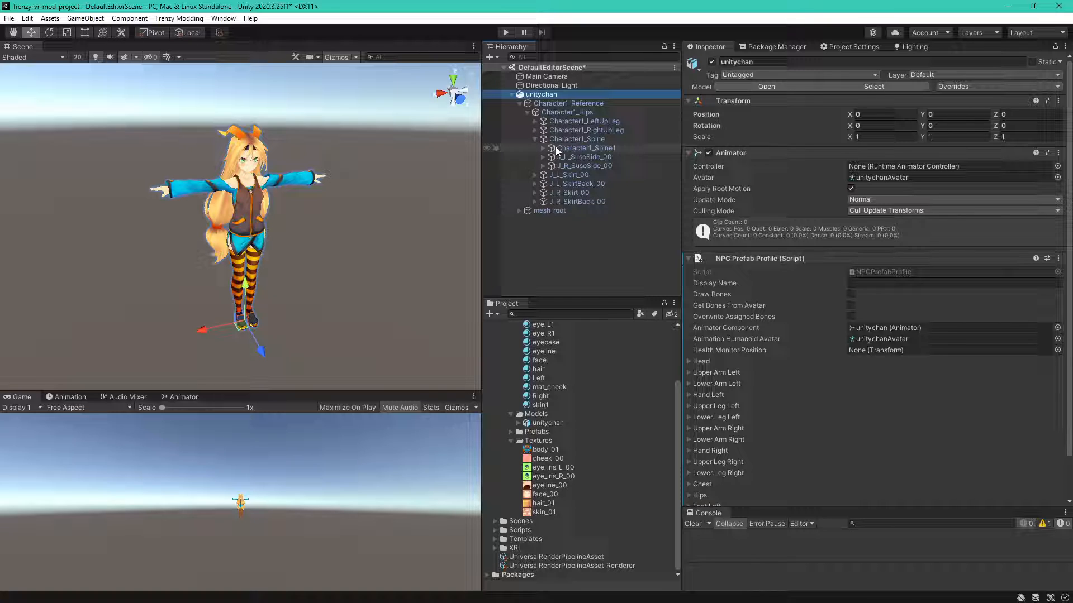
left_click(585, 148)
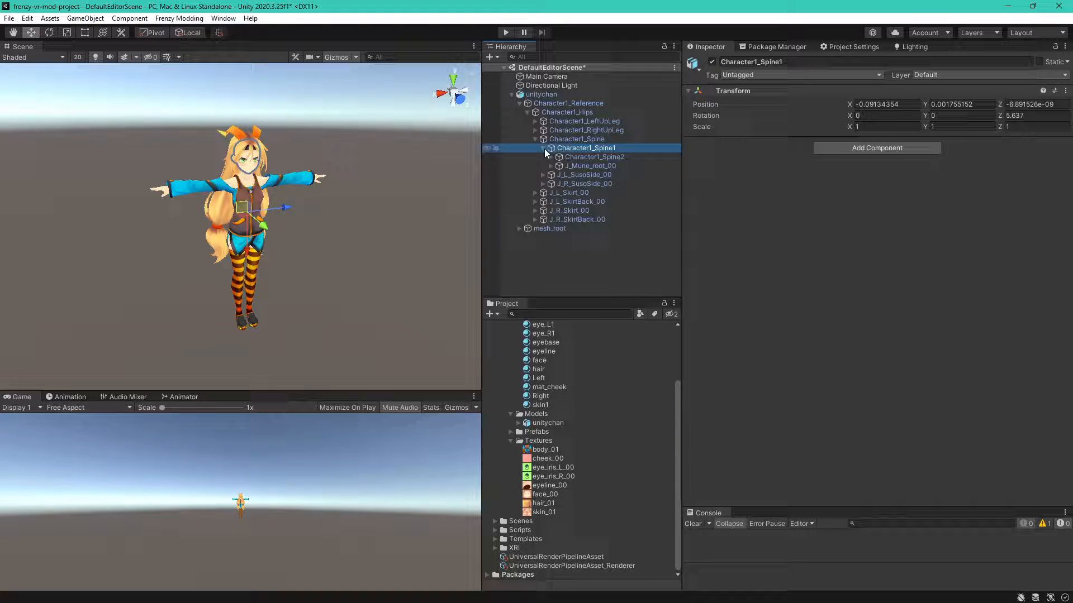
left_click(594, 156)
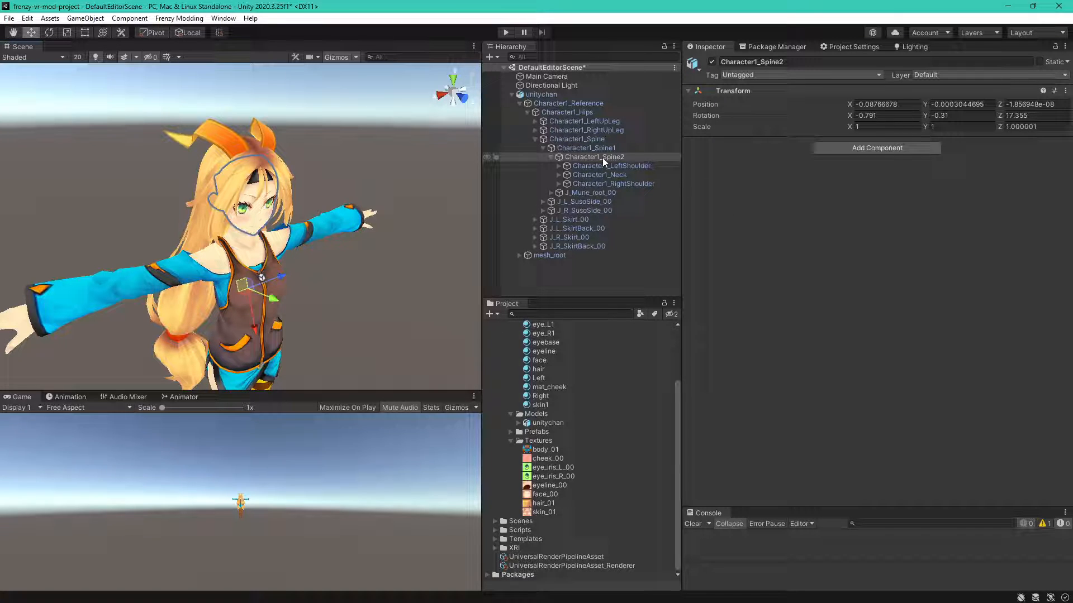
Create an empty HealthMonitor under Character1_Spine2, moved to the chest and rotated forward.
right_click(593, 157)
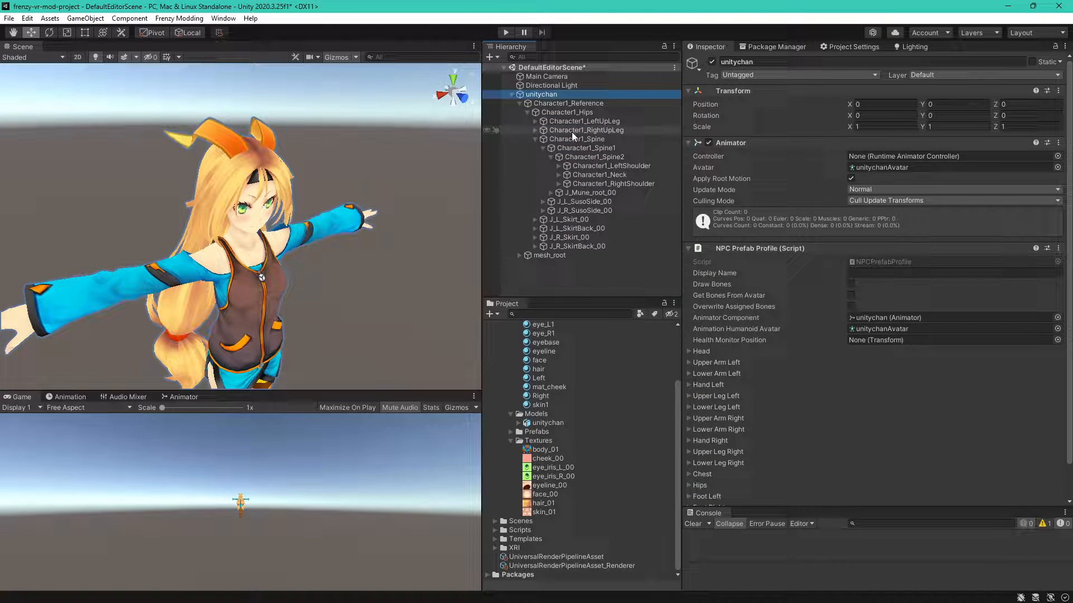
right_click(594, 157)
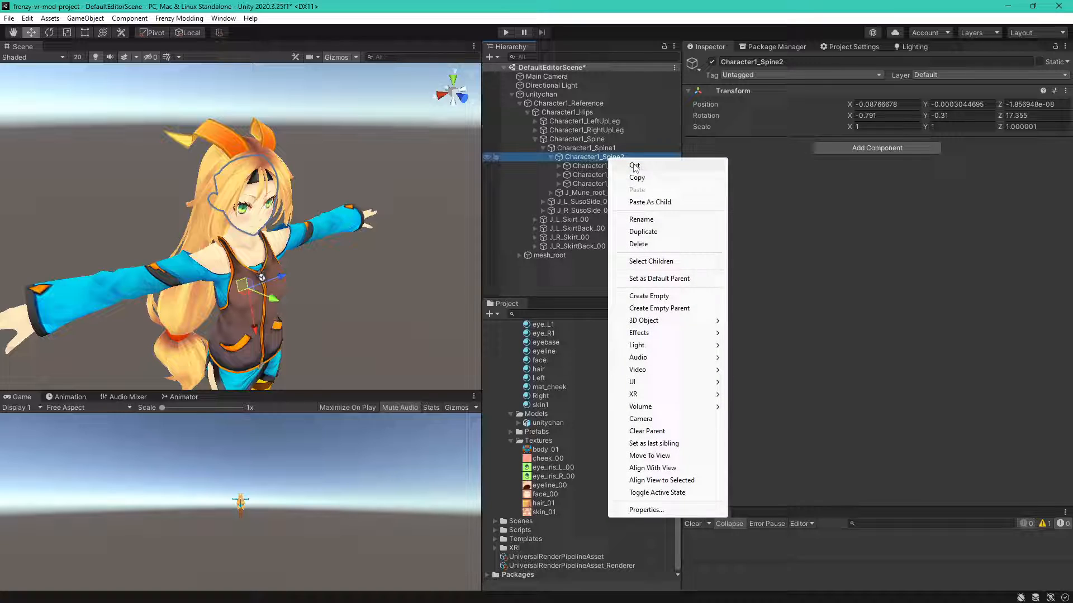
left_click(648, 296)
type("HealthMonit")
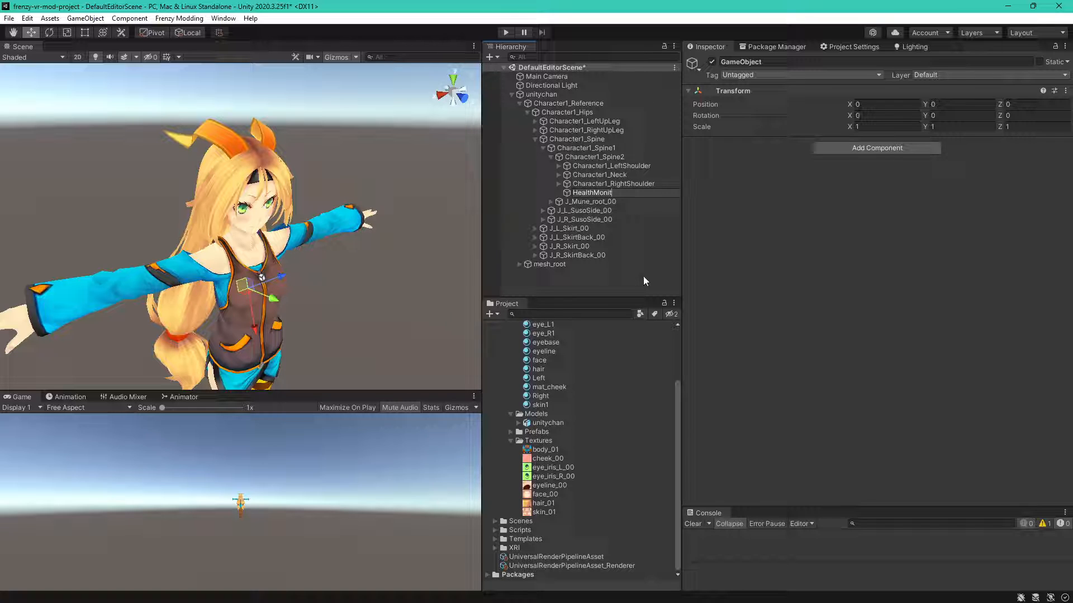
left_click(594, 193)
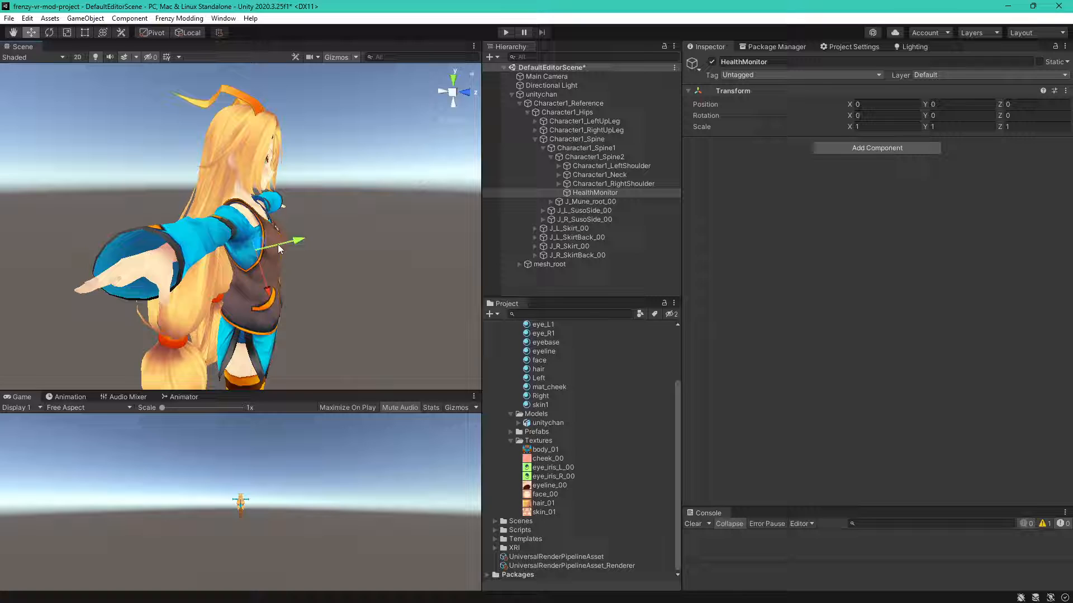
left_click_drag(278, 243, 287, 274)
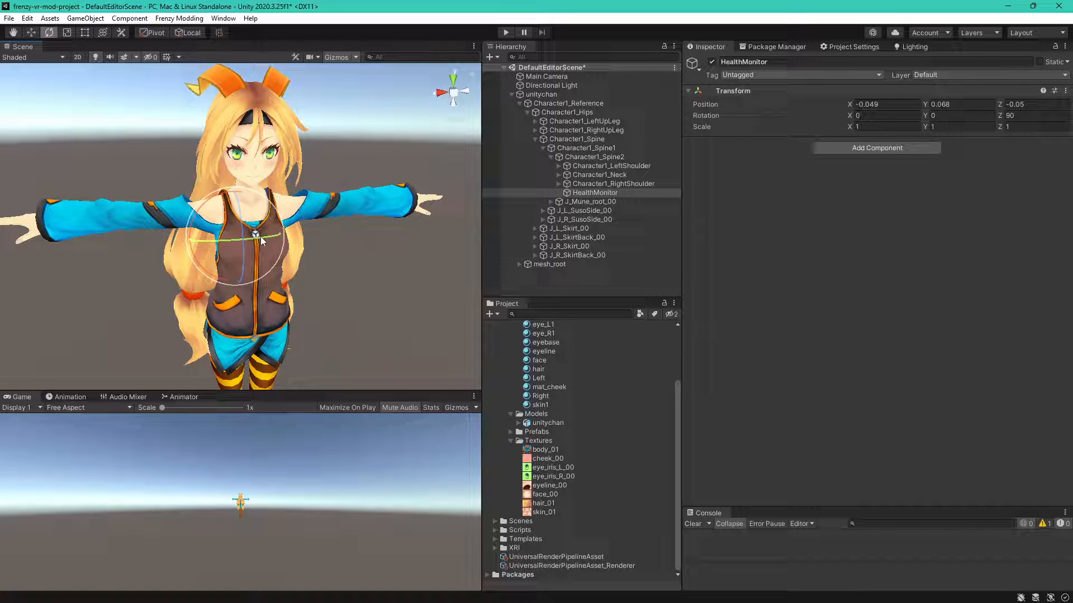
left_click_drag(263, 239, 192, 246)
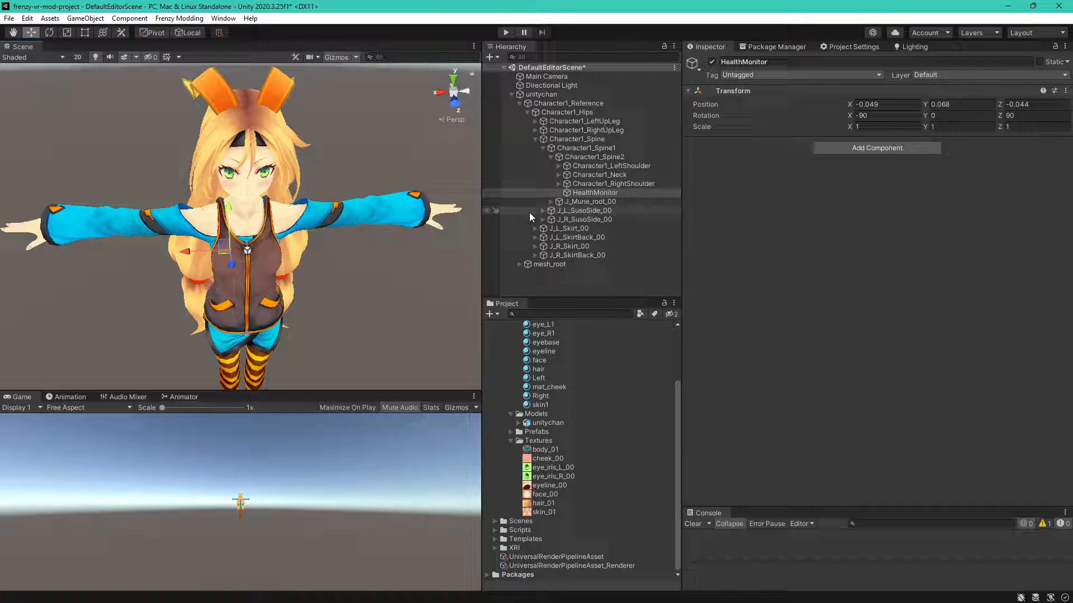
Assign HealthMonitor as the NPC profile's Health Monitor Position.
left_click(527, 104)
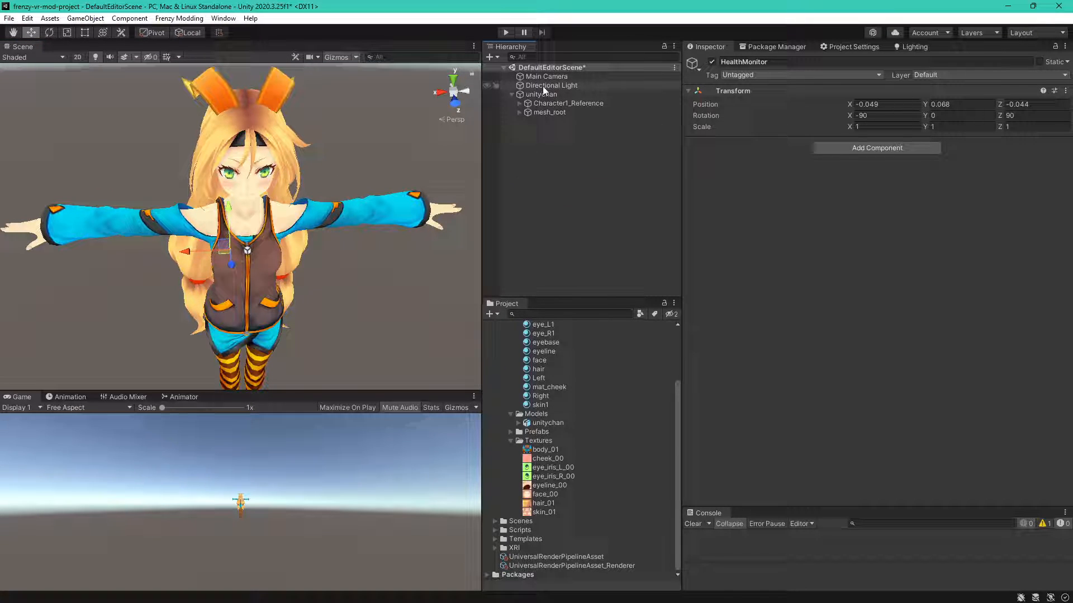
left_click(543, 94)
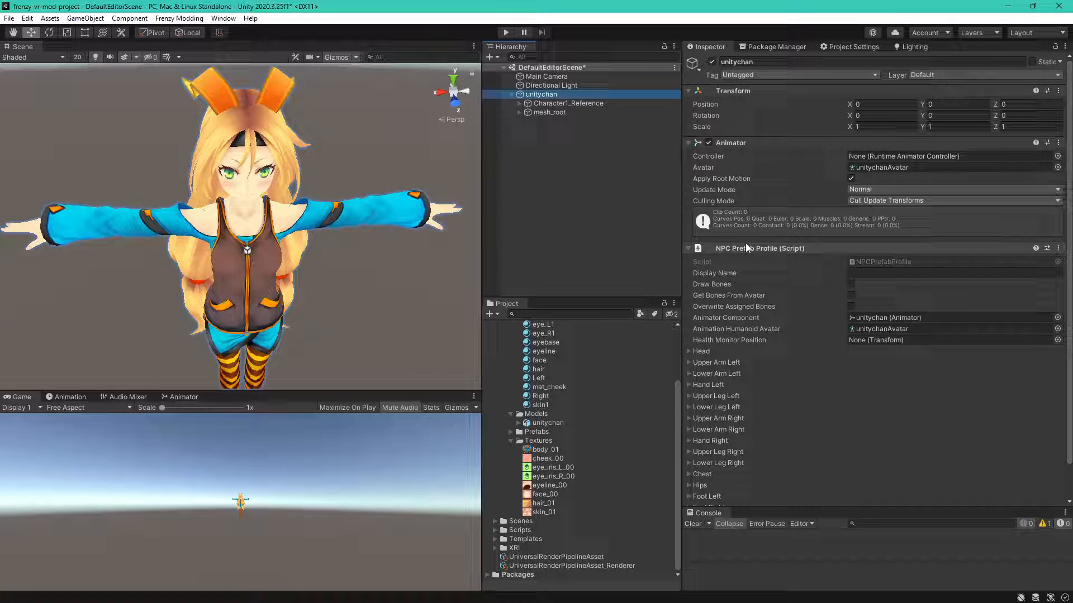
left_click(520, 104)
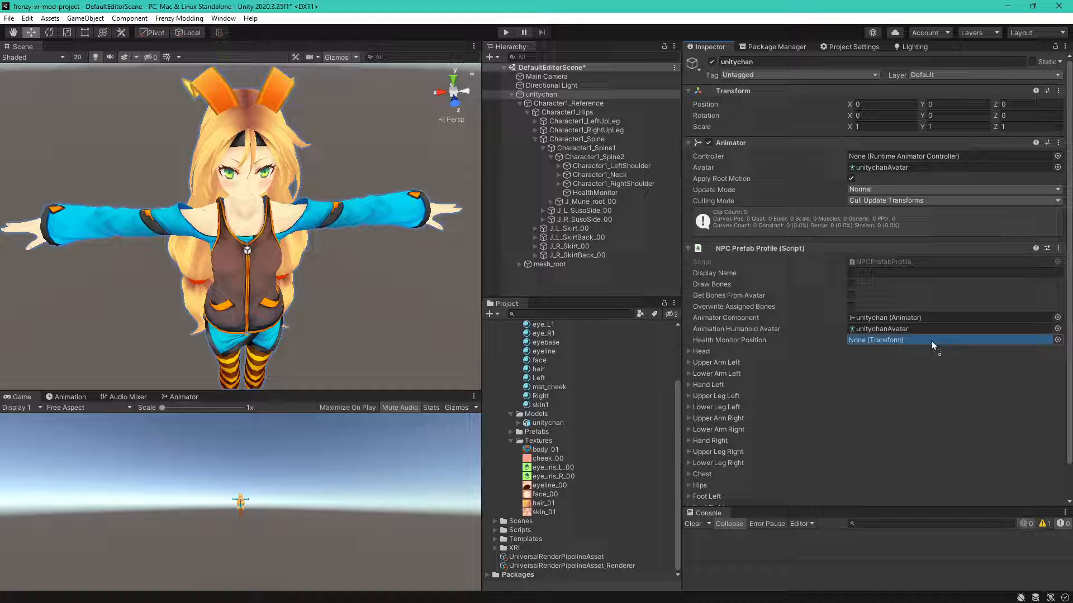
left_click(951, 340)
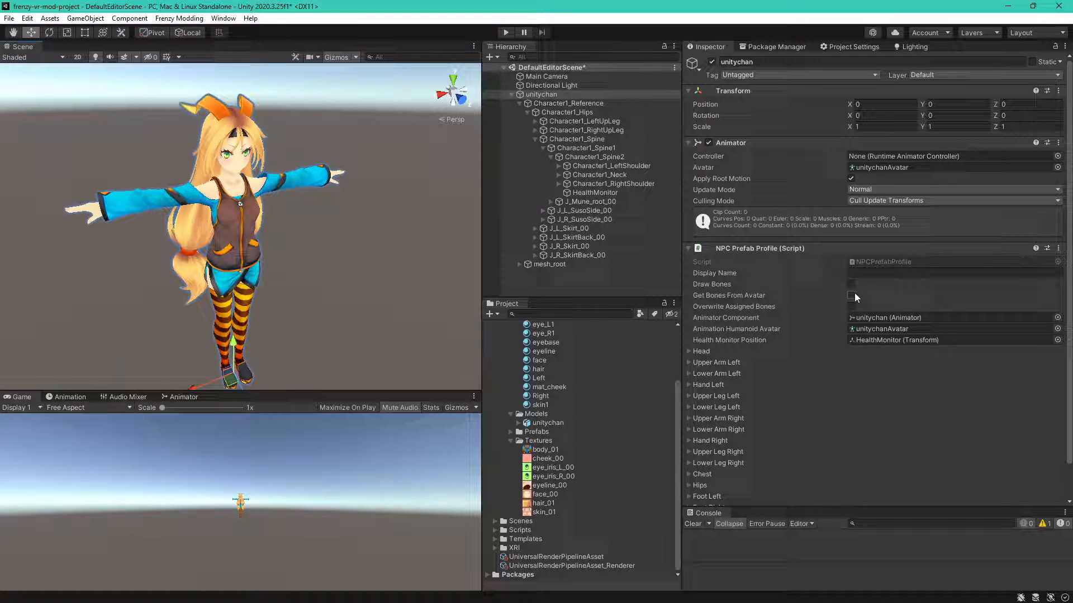
Enable Overwrite Assigned Bones, fill bones from the avatar, and turn on Draw Bones.
left_click(851, 305)
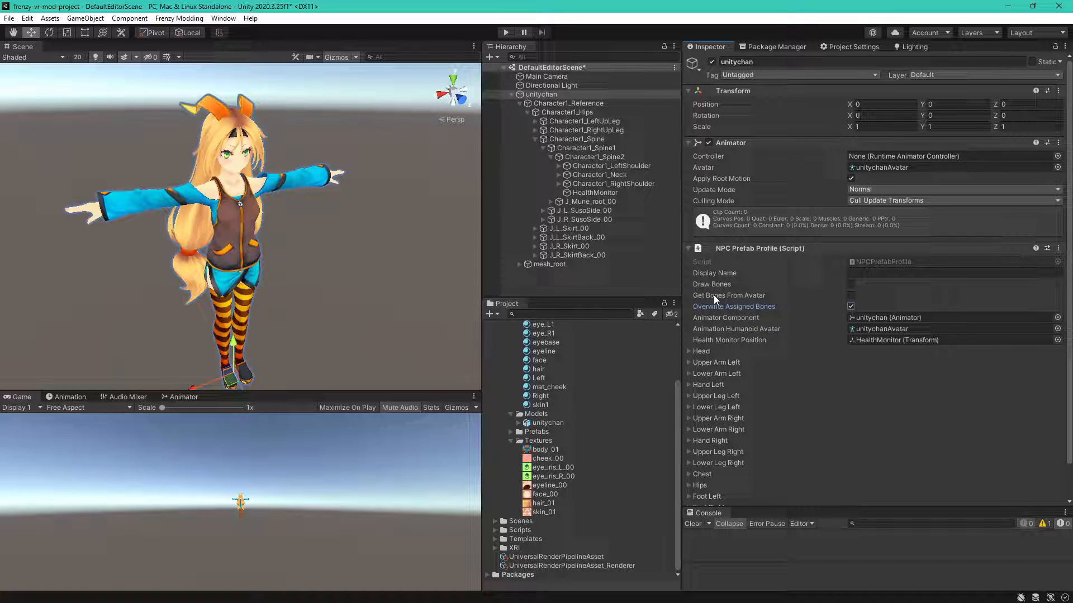
left_click(851, 305)
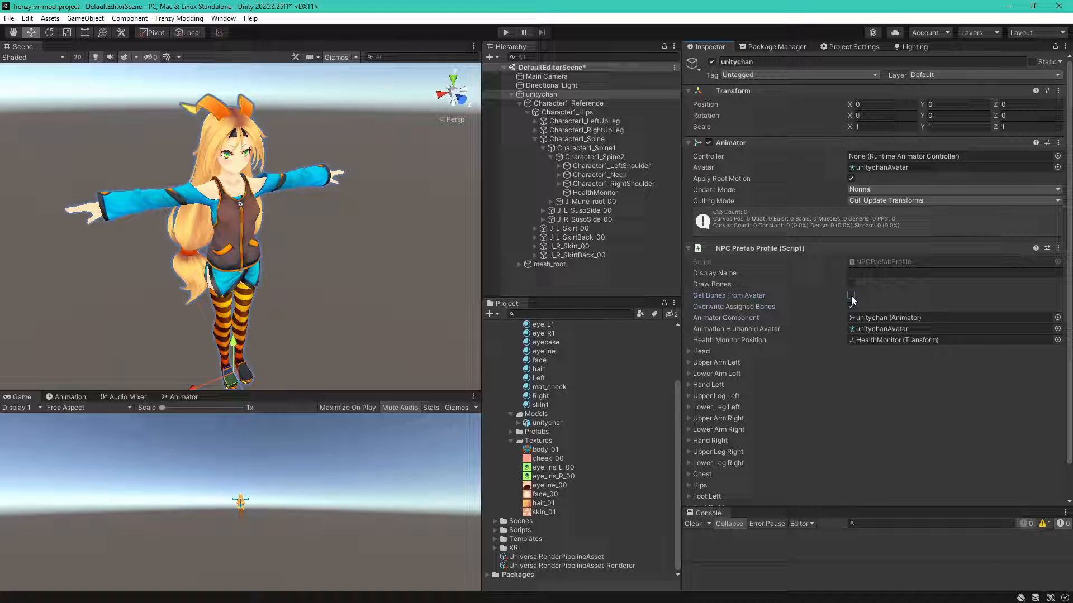
left_click(850, 295)
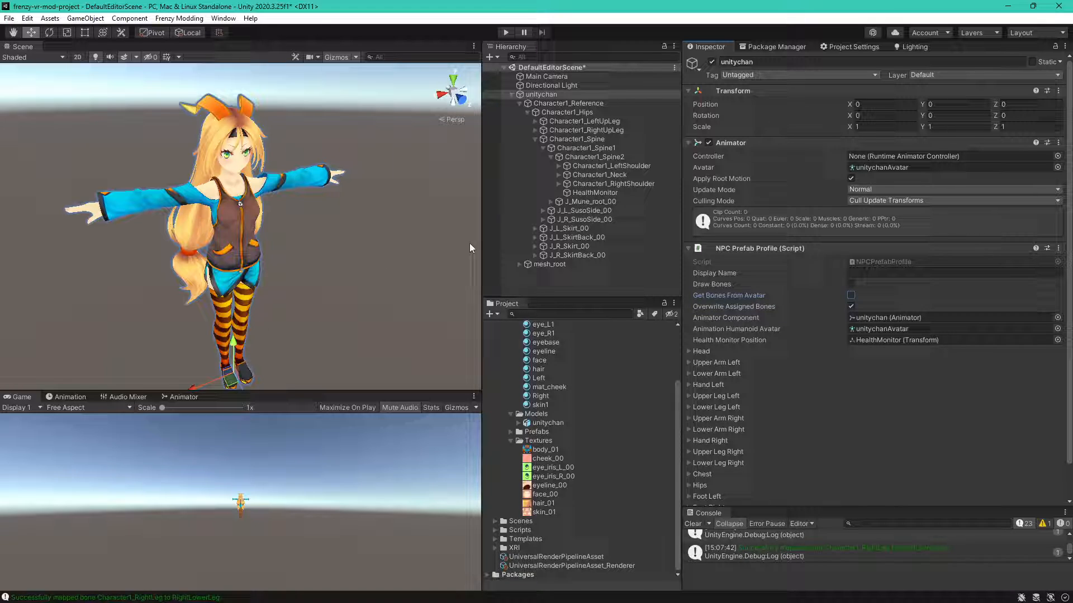
left_click(850, 295)
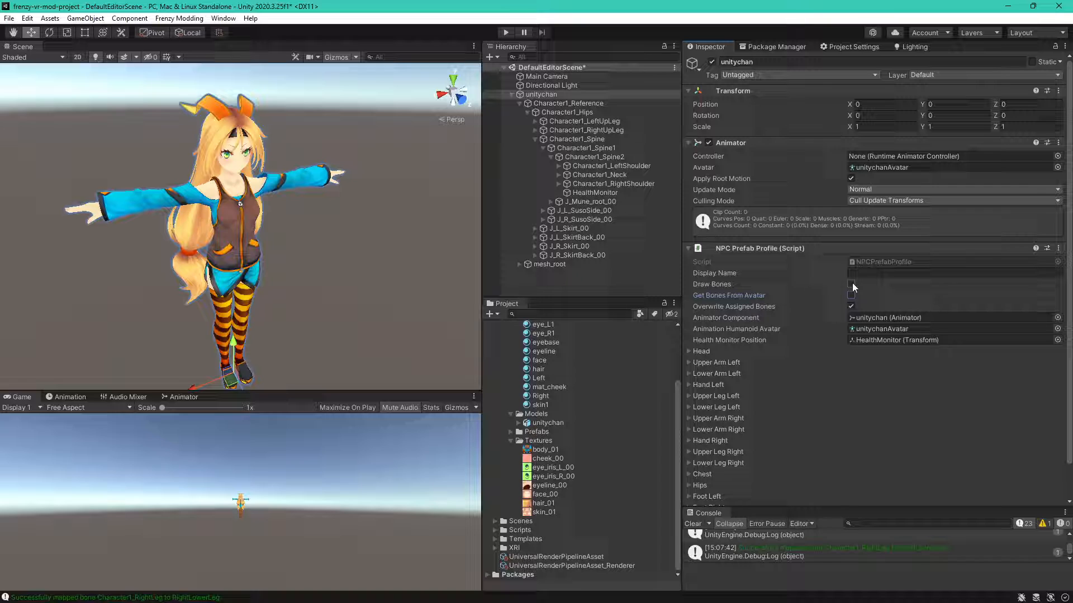
left_click(851, 284)
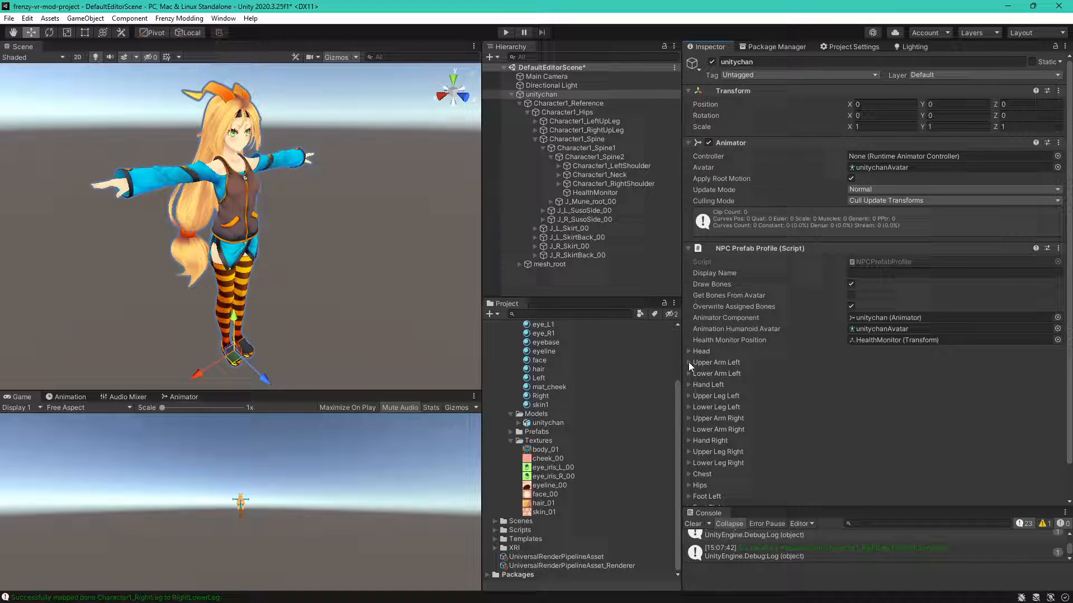
Auto-calculate the left upper and lower arm colliders with flipped offsets.
left_click(689, 362)
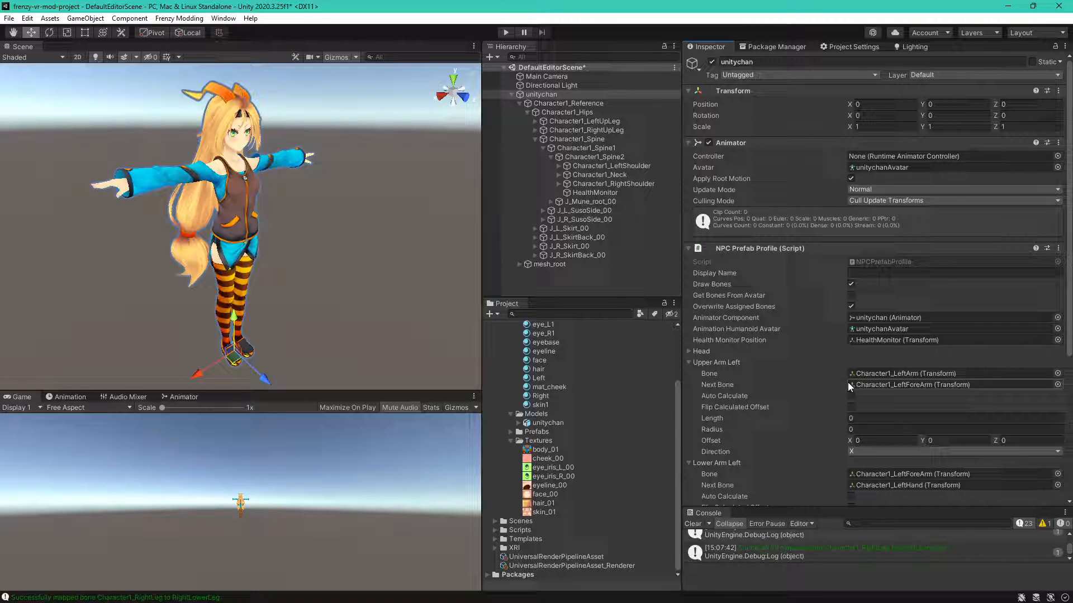
scroll("down", 3)
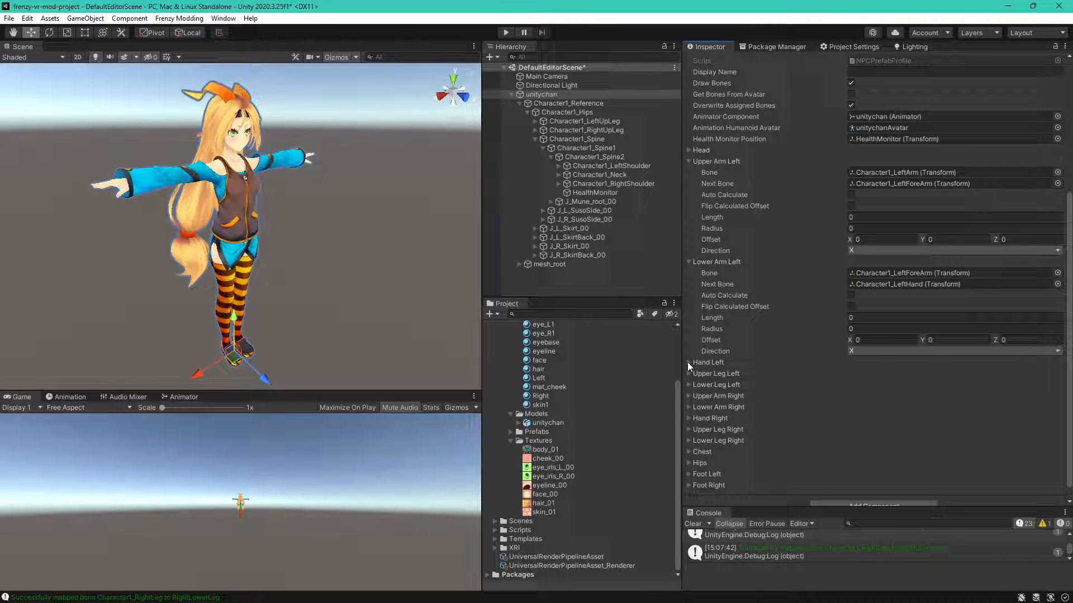
mouse_move(843, 194)
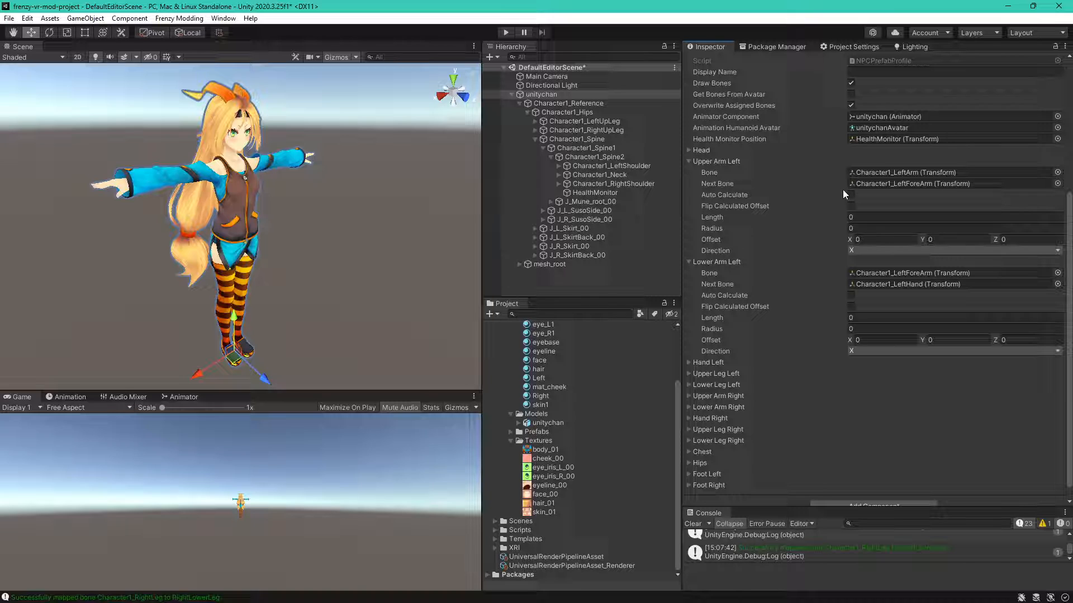
left_click(851, 195)
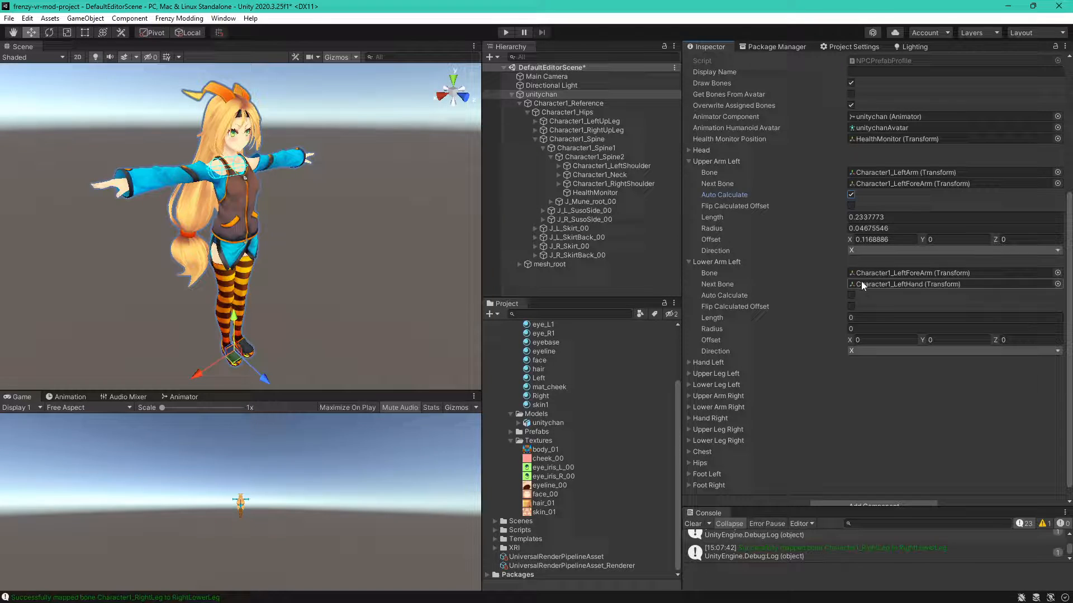
left_click(850, 295)
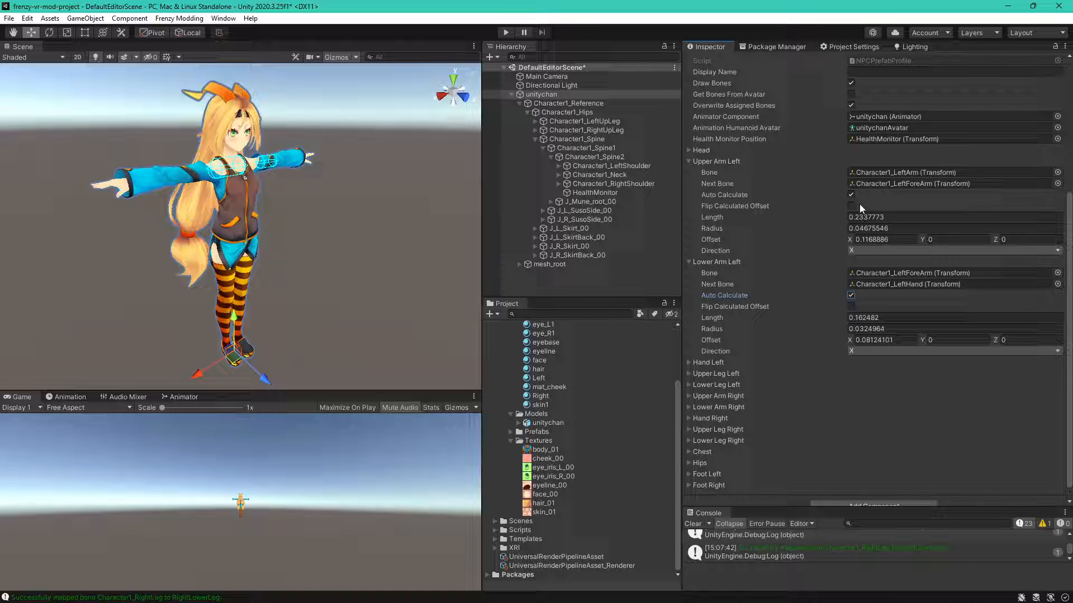
left_click(852, 206)
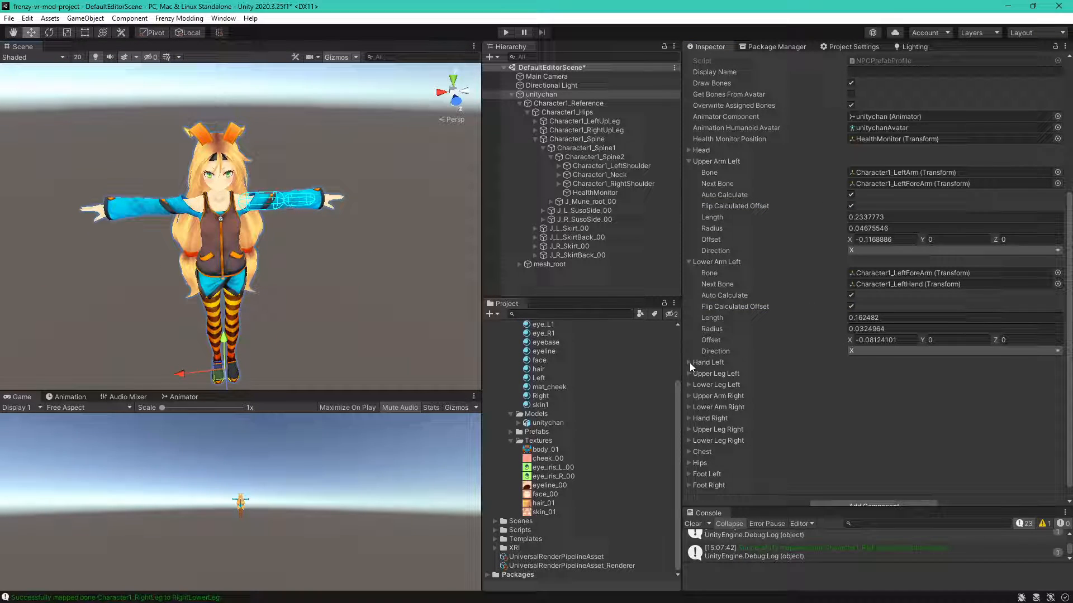
Set the left hand collider's length to 0.06 and offset to 0.07.
left_click(689, 362)
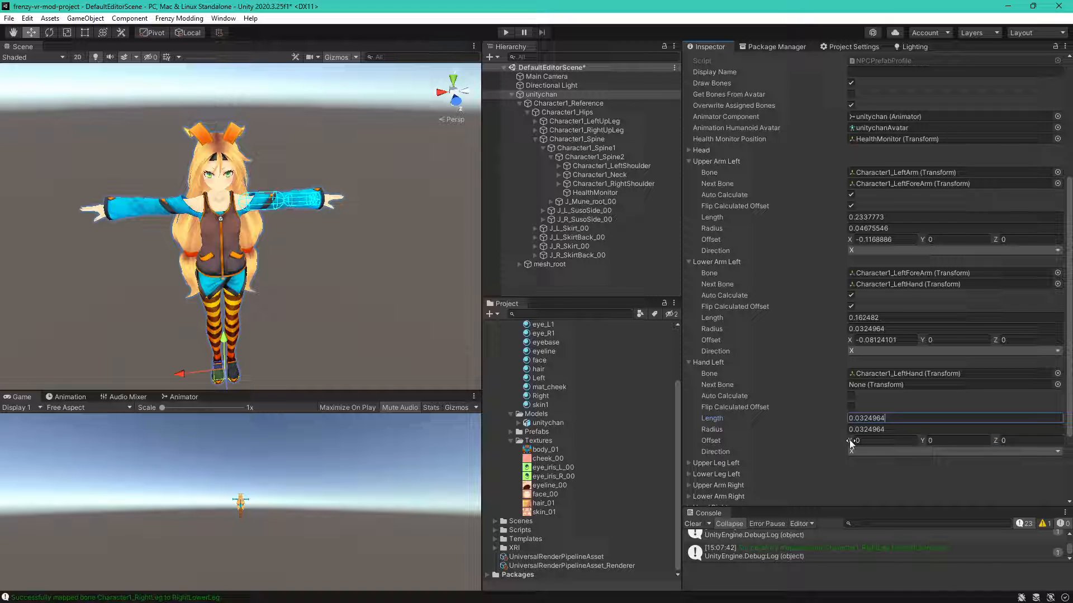
type("0.06")
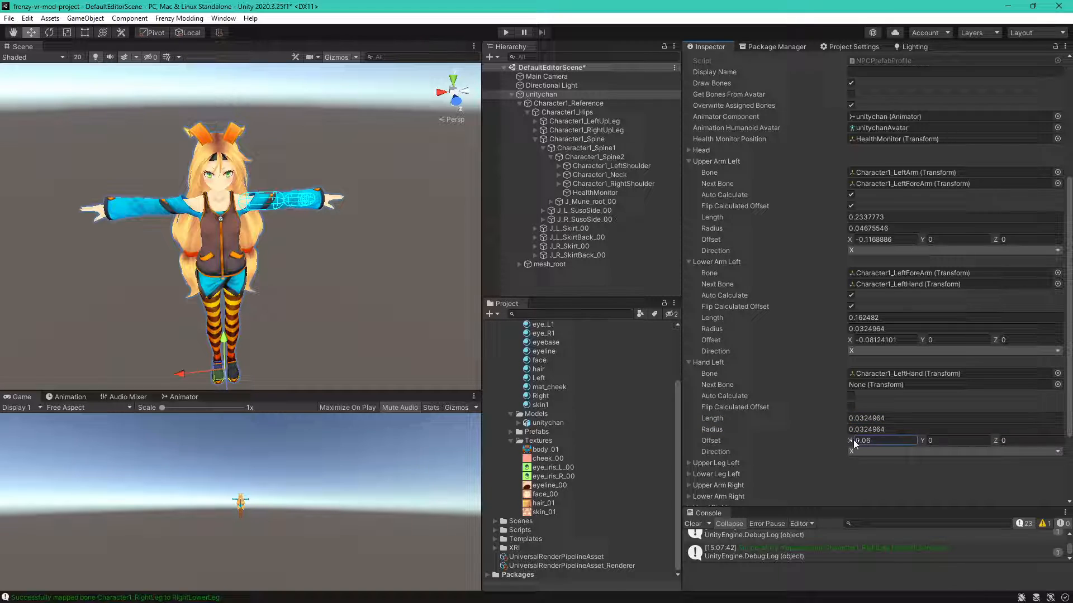
type("0.07")
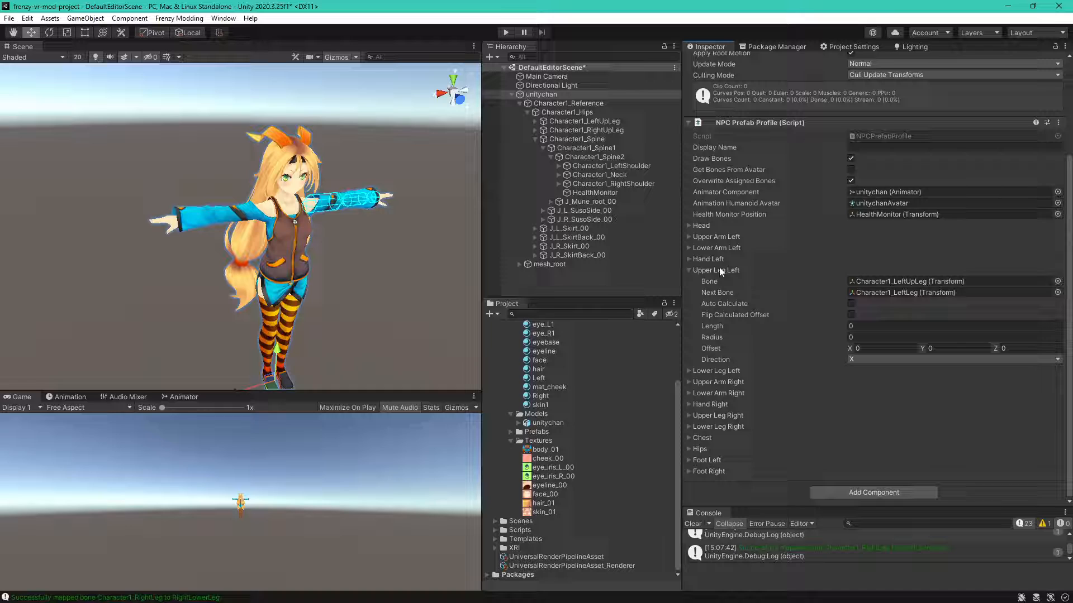
Auto-size the left upper leg collider with flipped offset, then review the right upper arm.
left_click(852, 302)
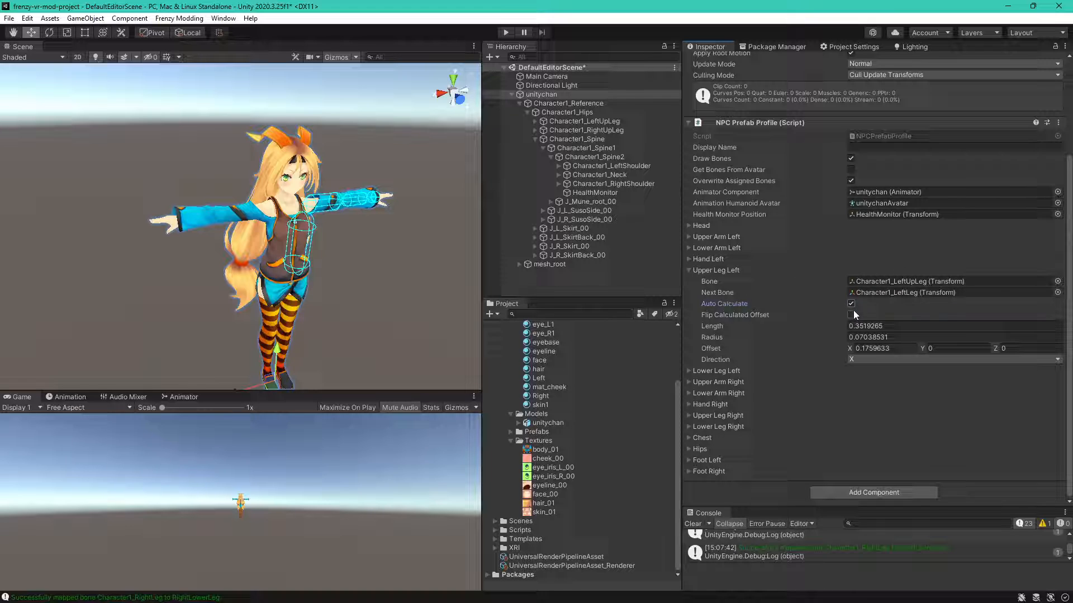
left_click(851, 304)
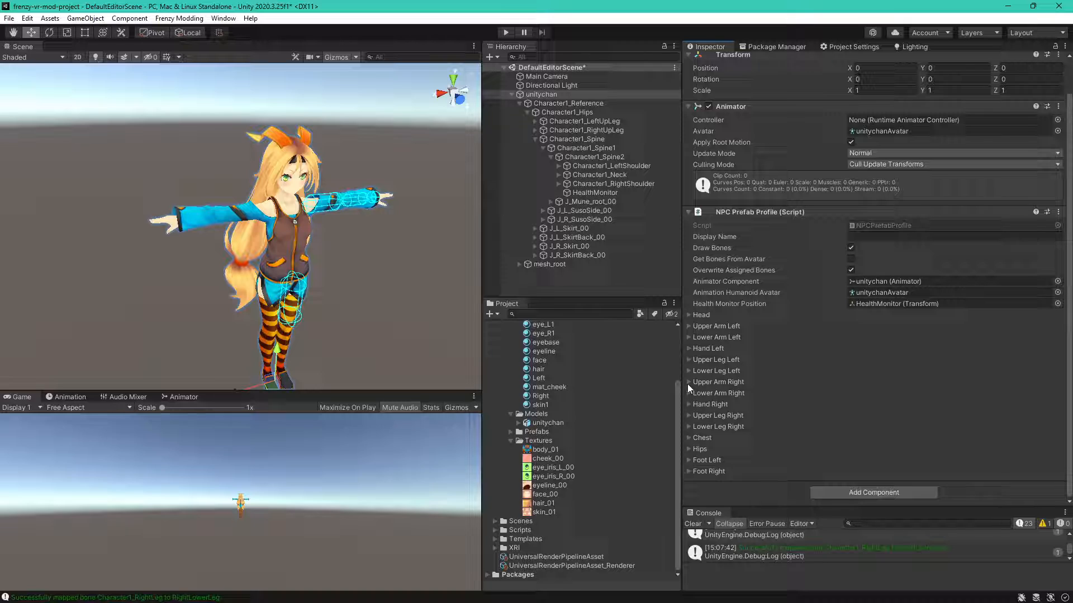
left_click(691, 381)
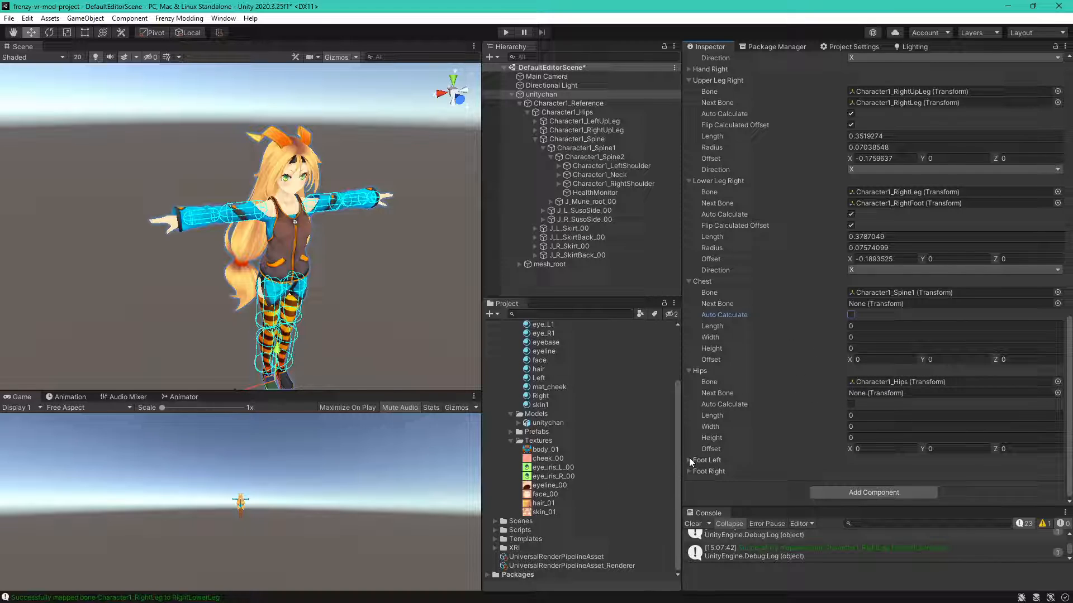
scroll("down", 3)
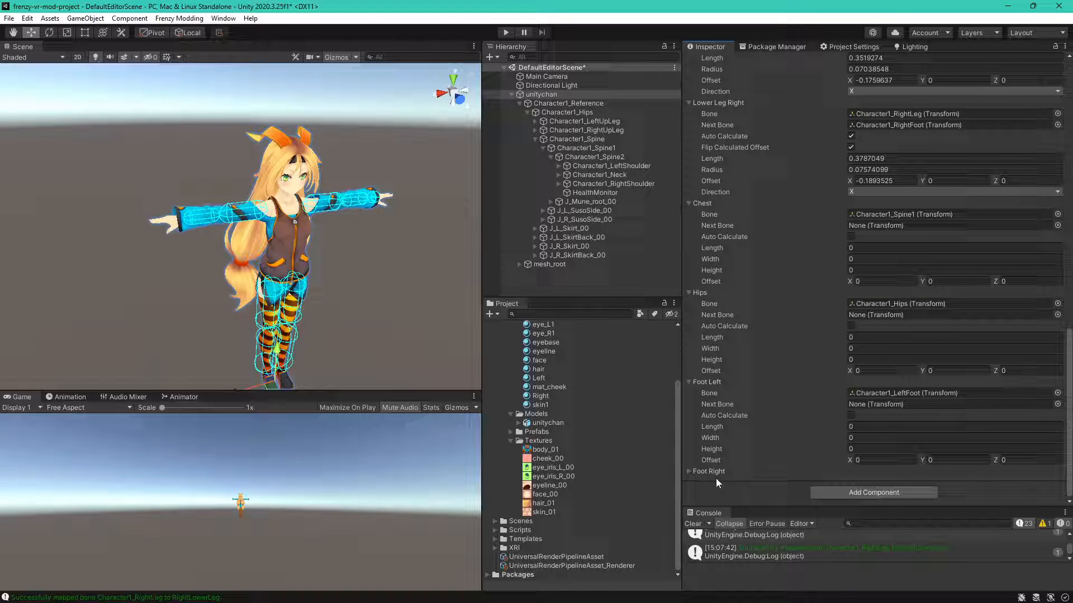
scroll("down", 3)
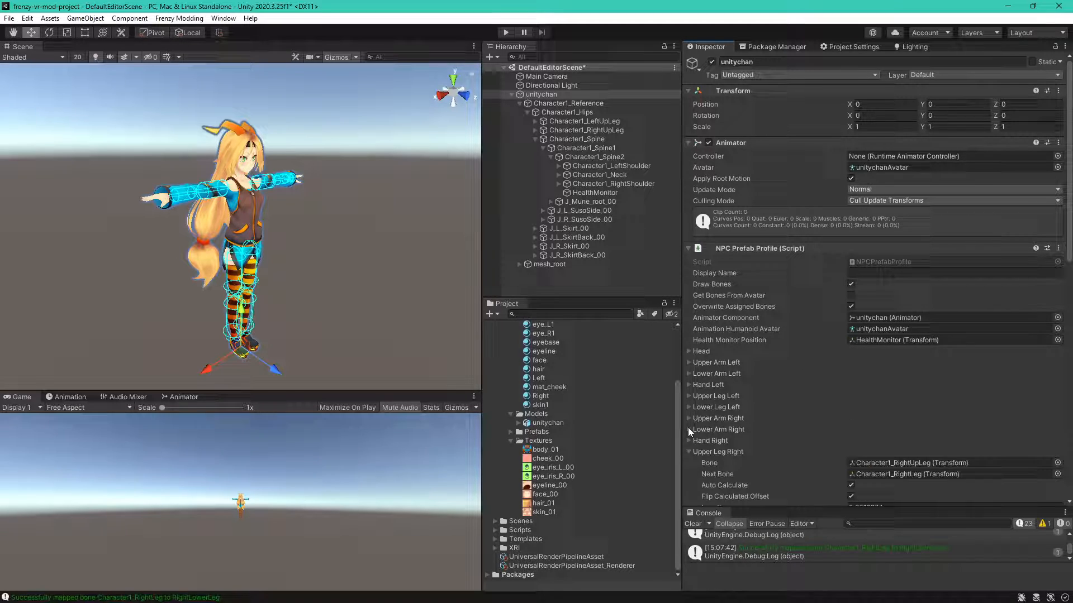
Name the NPC 'Unity Chan!', then collapse the right lower arm settings and hierarchy.
scroll("down", 3)
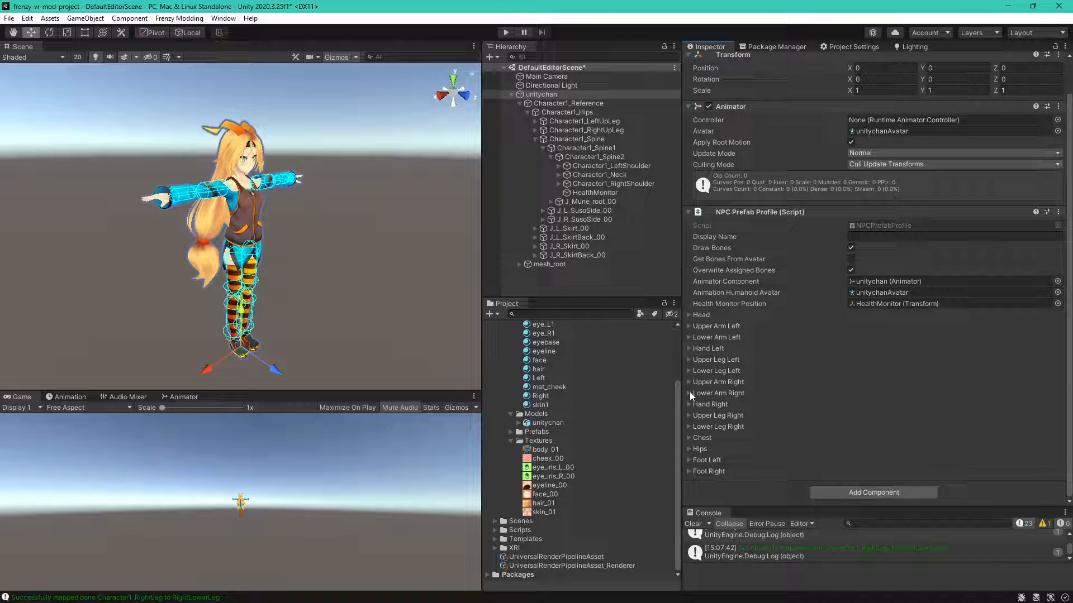
mouse_move(402, 242)
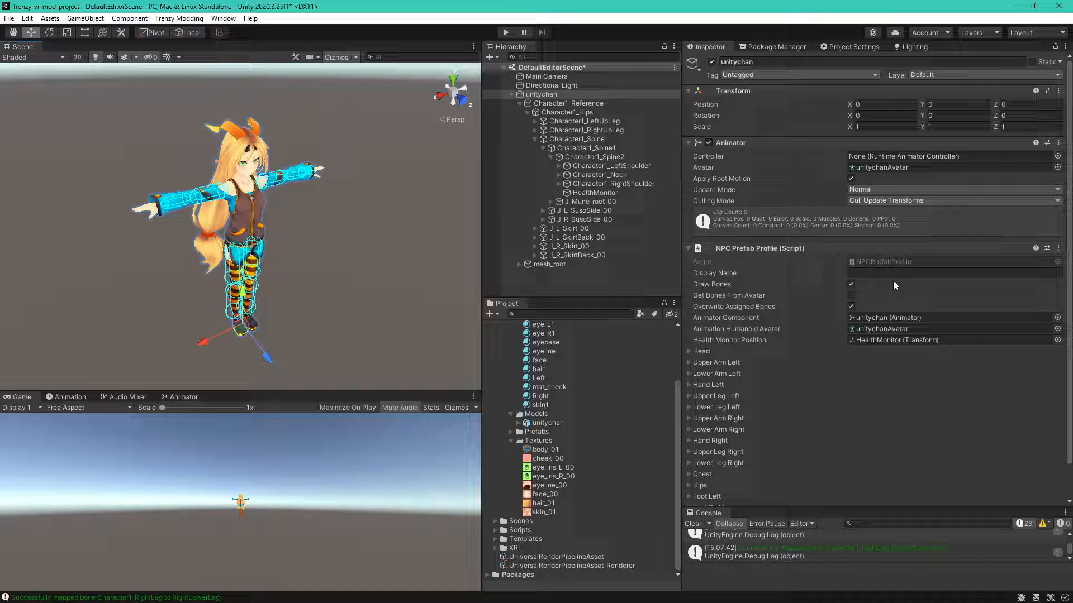
left_click(951, 273)
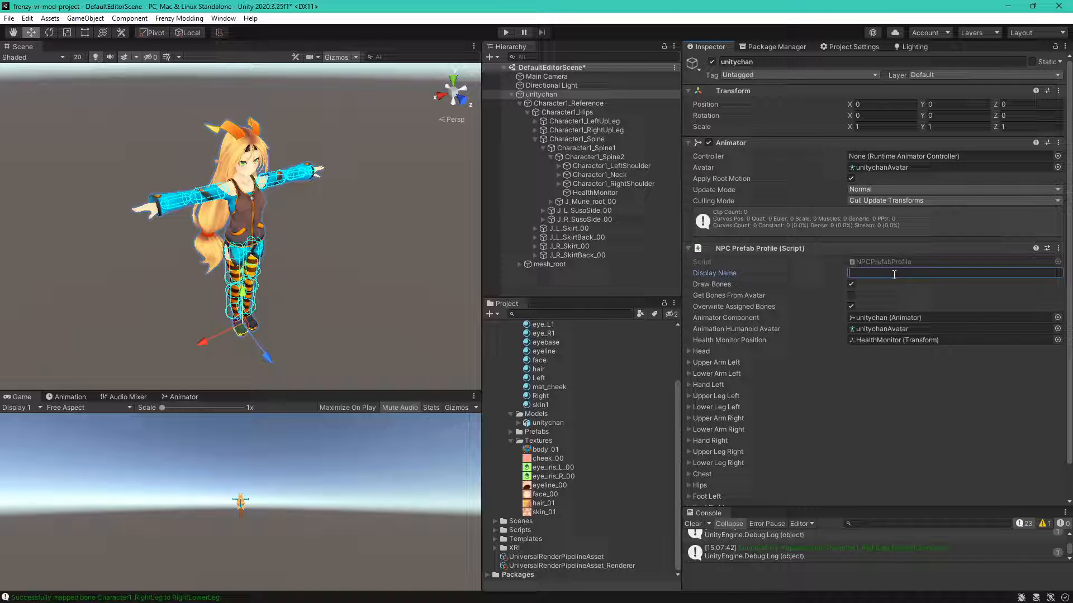
type("Unity Chan!")
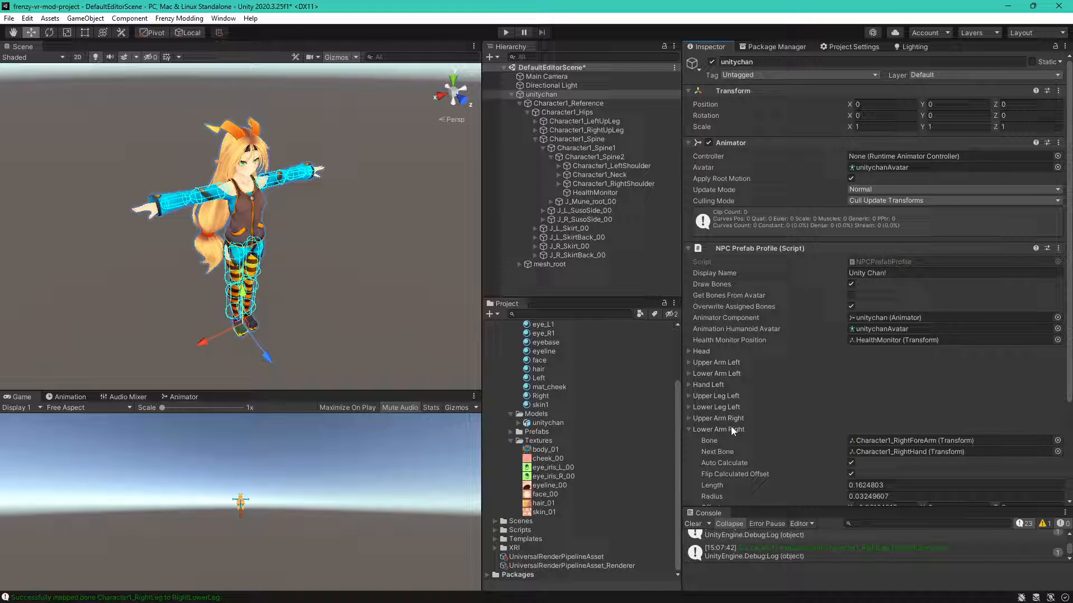
left_click(689, 430)
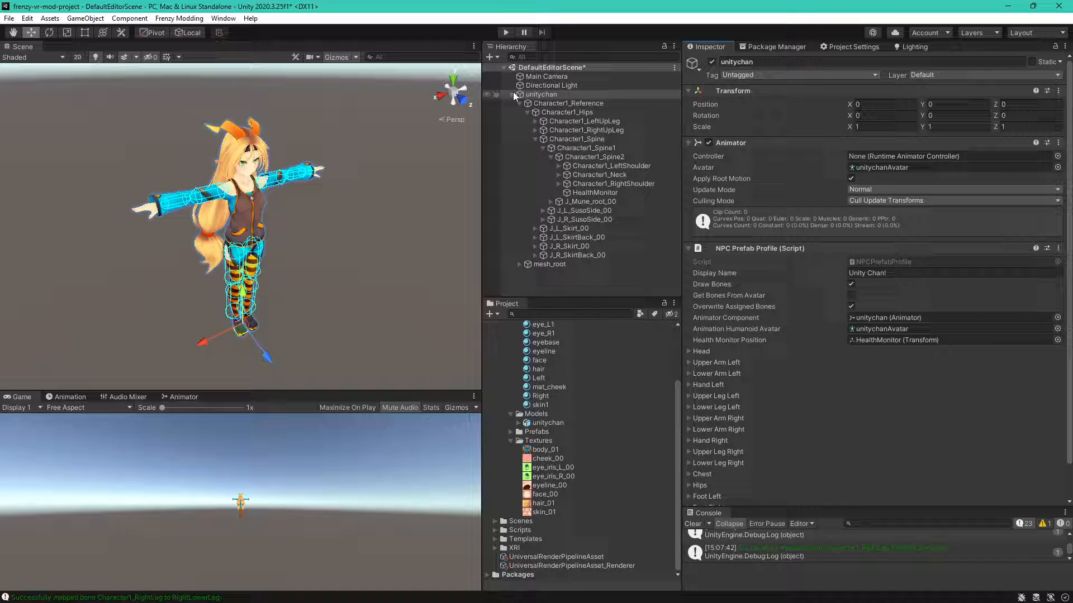
left_click(511, 94)
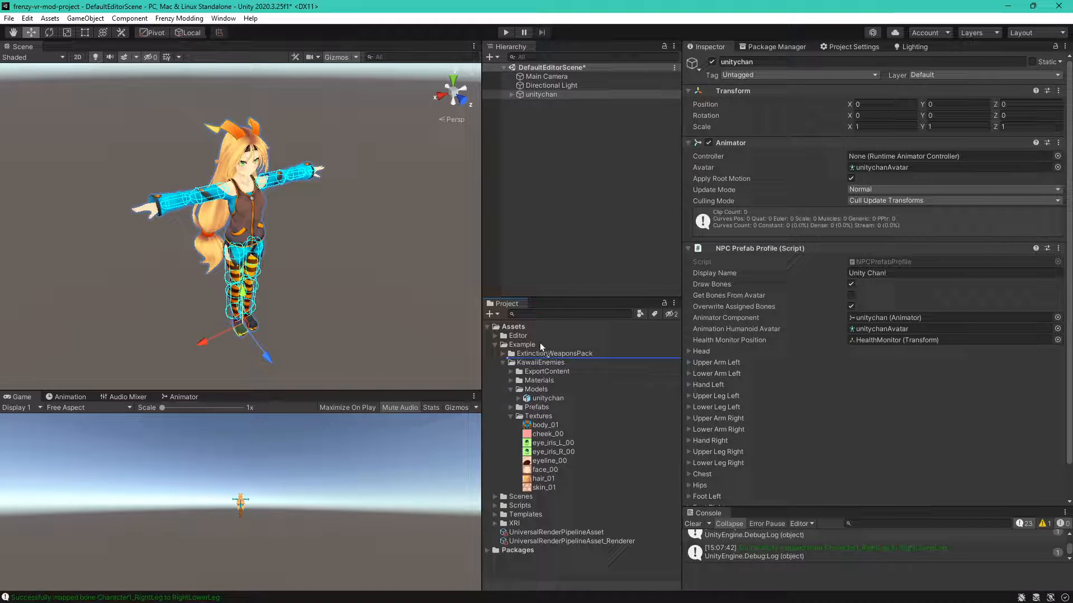
Open the unitychan prefab and select the unitychan model to view its asset bundle.
left_click(511, 407)
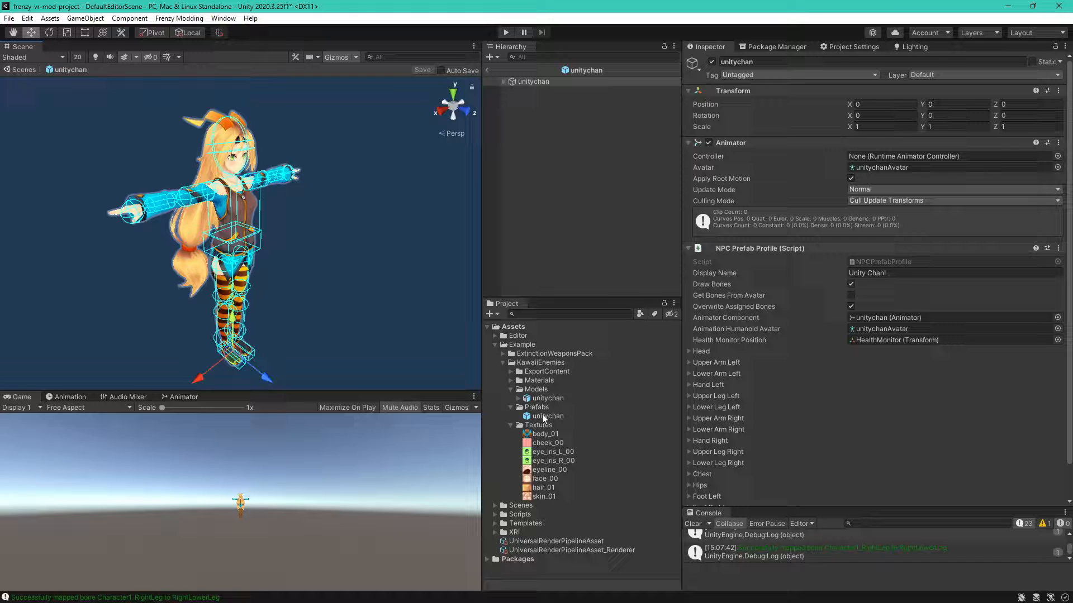
left_click(547, 397)
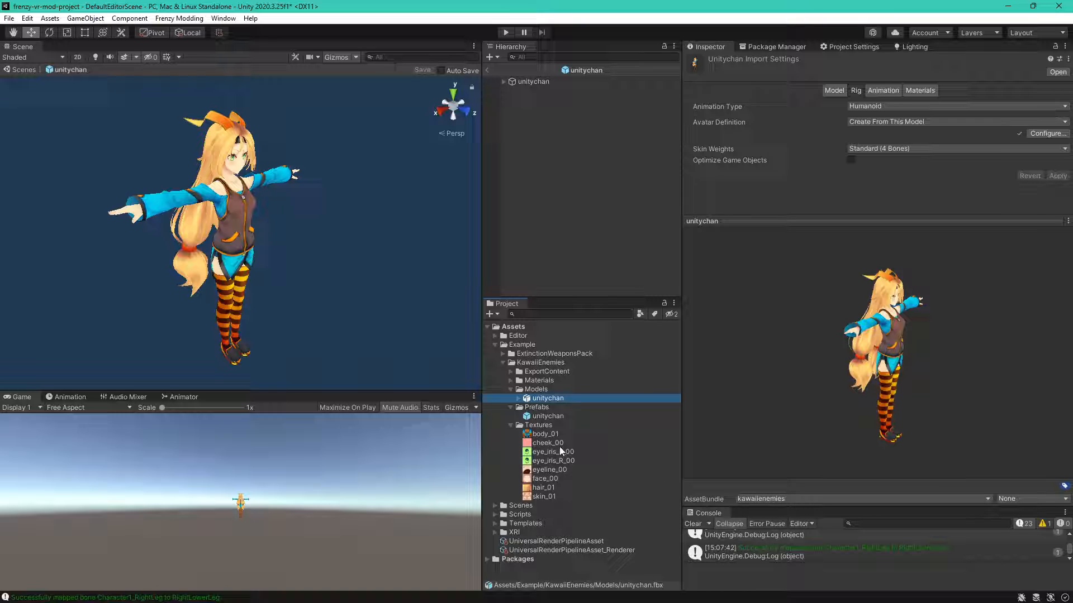
Confirm body_01, eyebase and the unitychan prefab are in the kawaiienemies bundle.
left_click(546, 433)
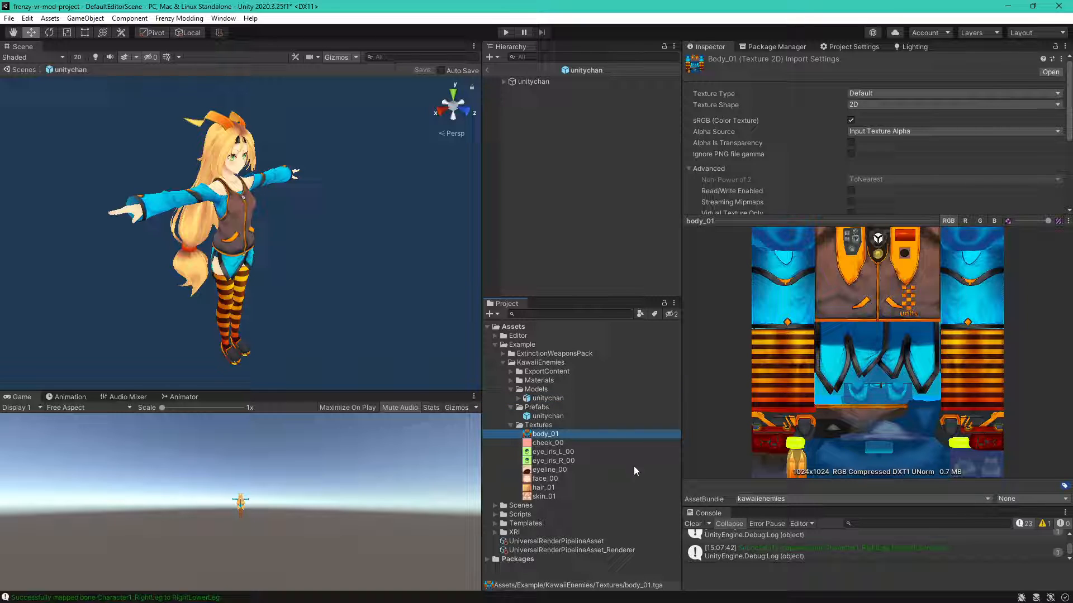
left_click(546, 416)
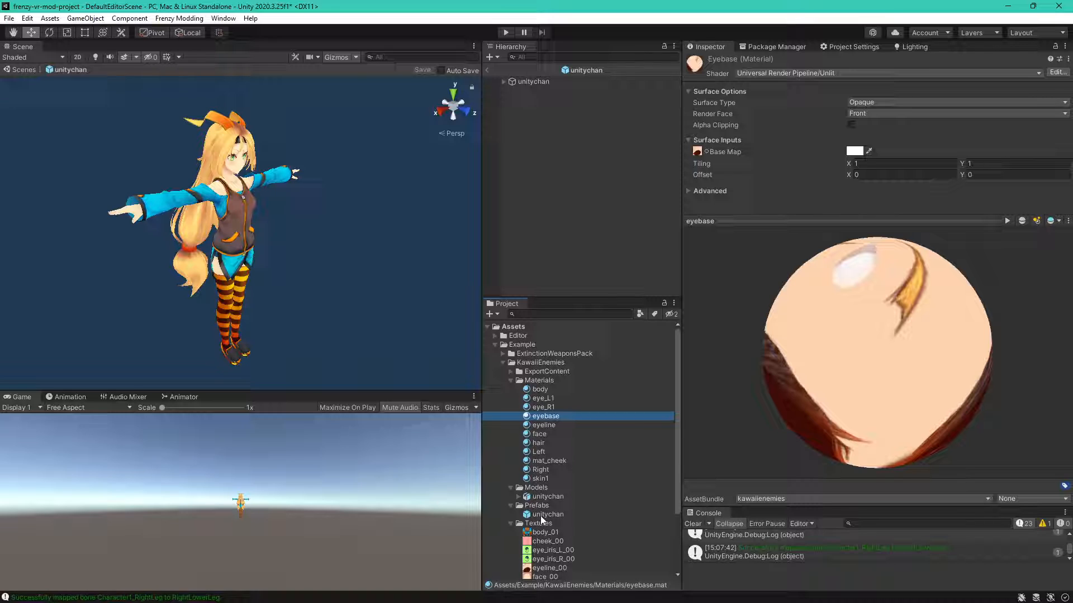
left_click(547, 514)
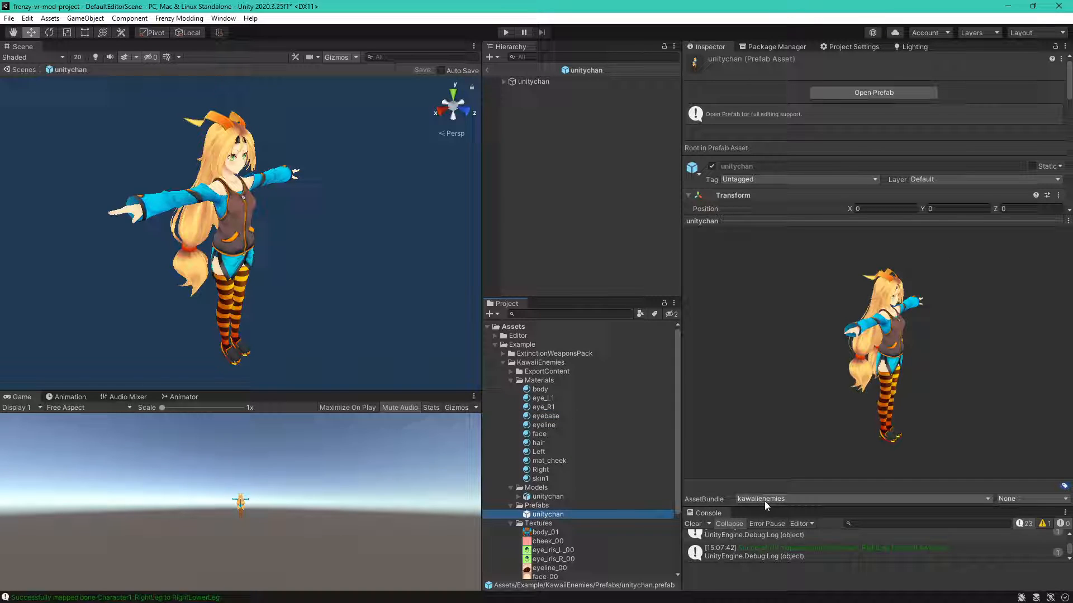
mouse_move(555, 472)
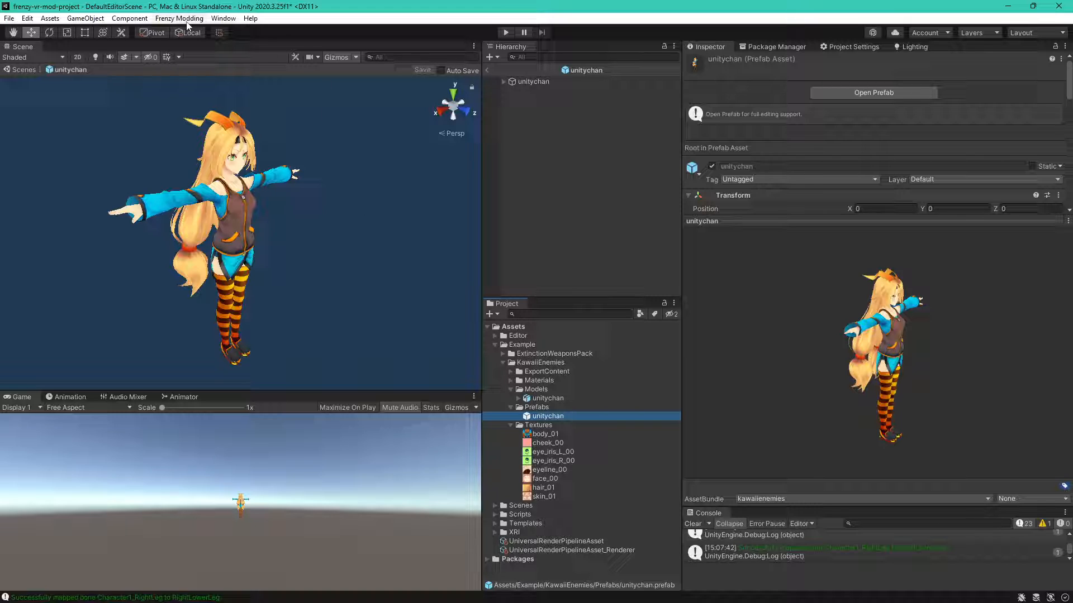
Open Frenzy Modding's Build AssetBundles options for Windows (SteamVR) and Android (Quest).
left_click(178, 19)
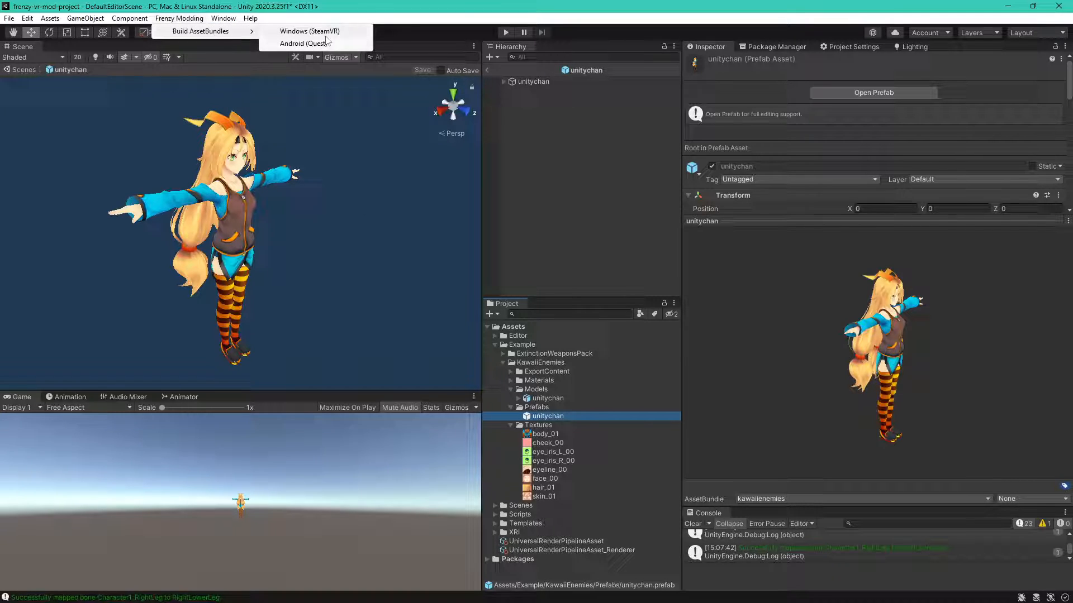
mouse_move(303, 43)
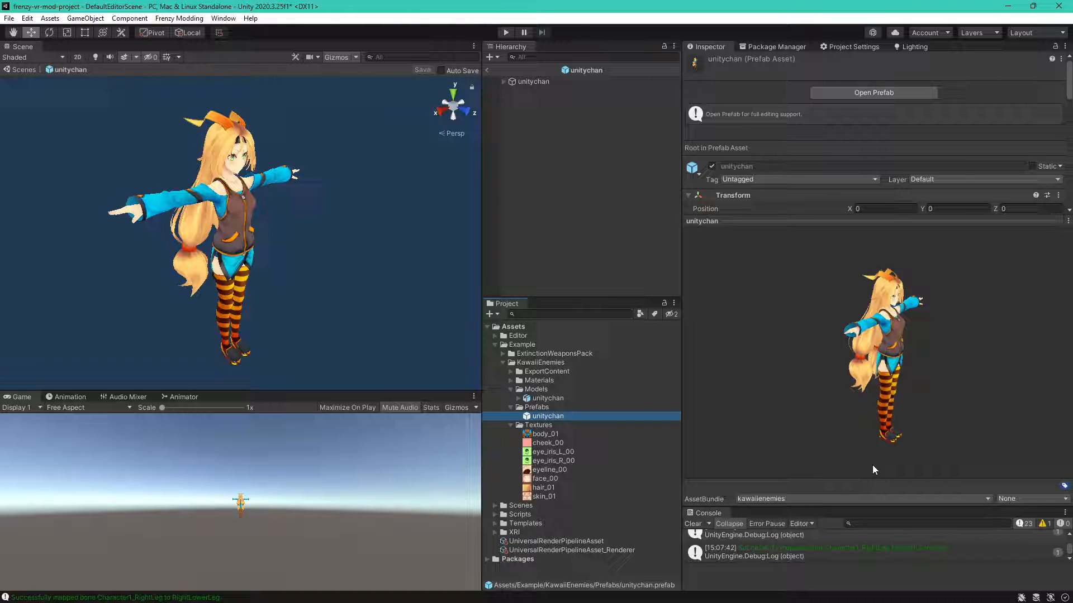
mouse_move(624, 448)
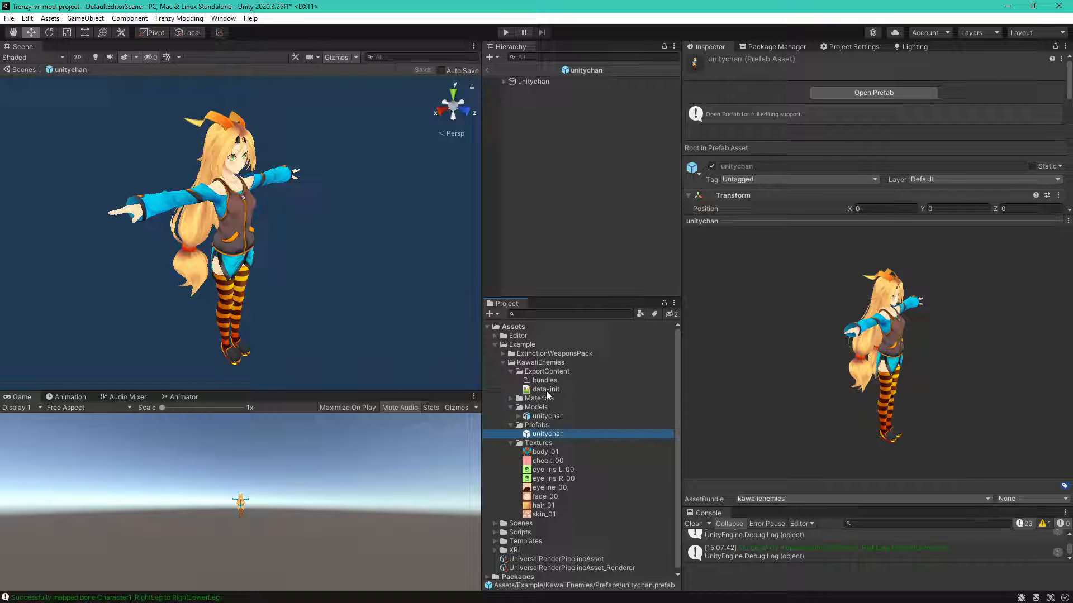
left_click(546, 390)
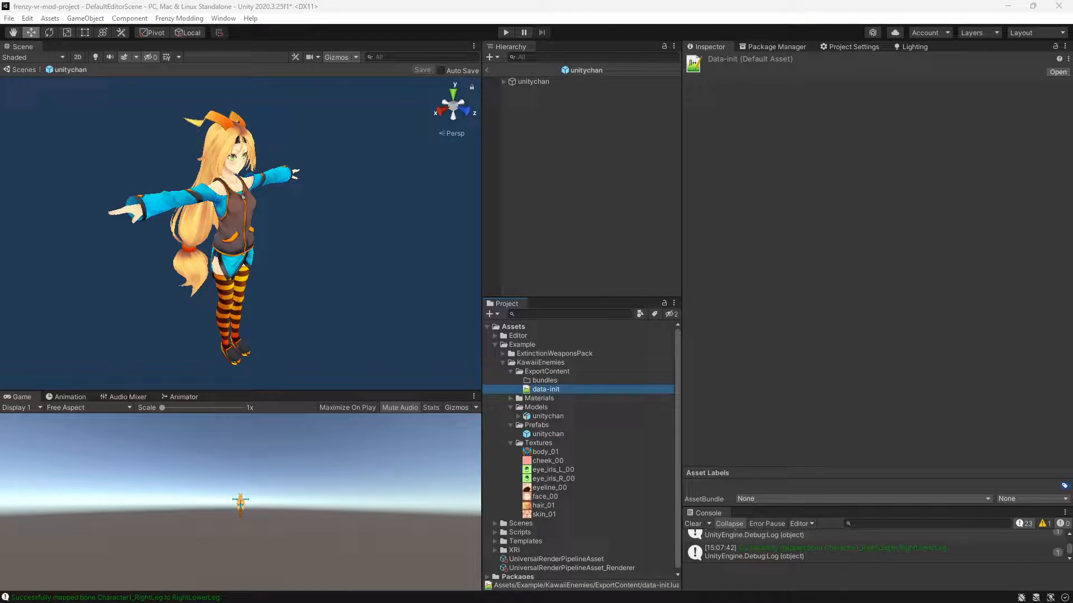
double_click(545, 389)
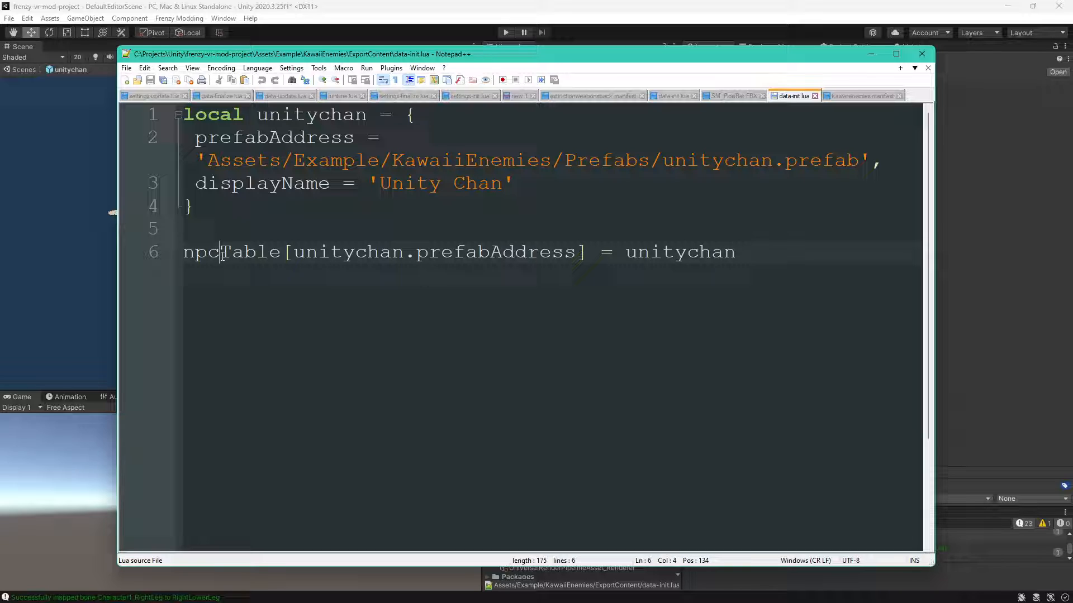
double_click(231, 252)
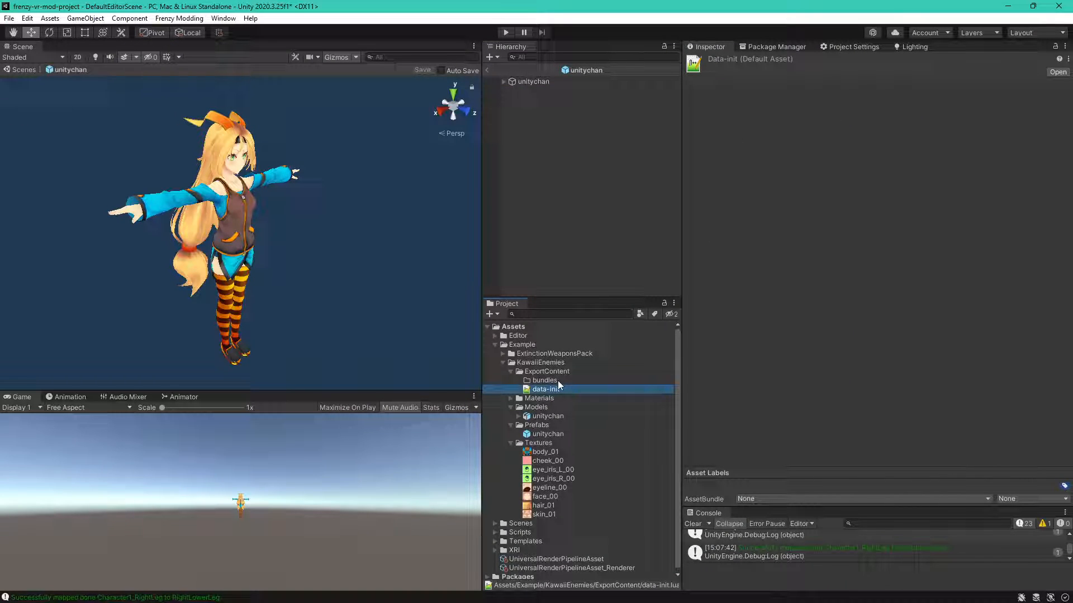
left_click(547, 415)
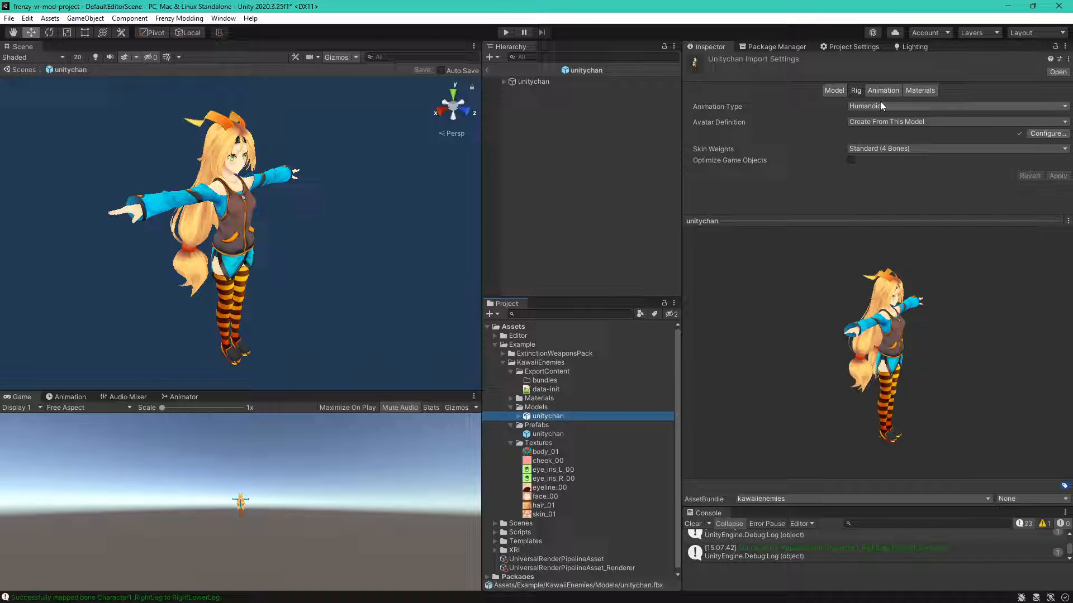
left_click(546, 434)
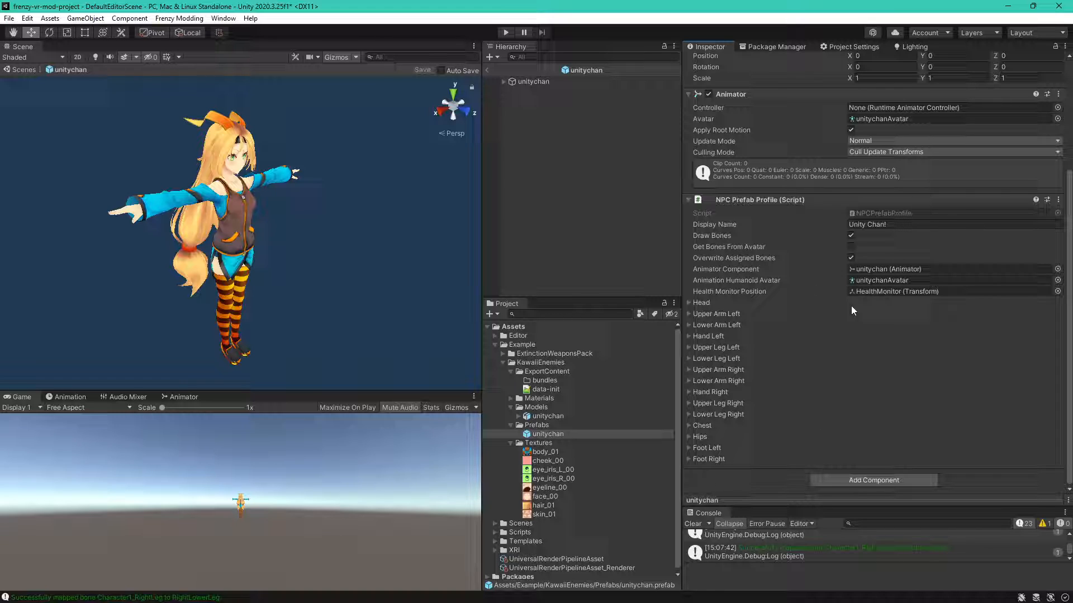
left_click(851, 247)
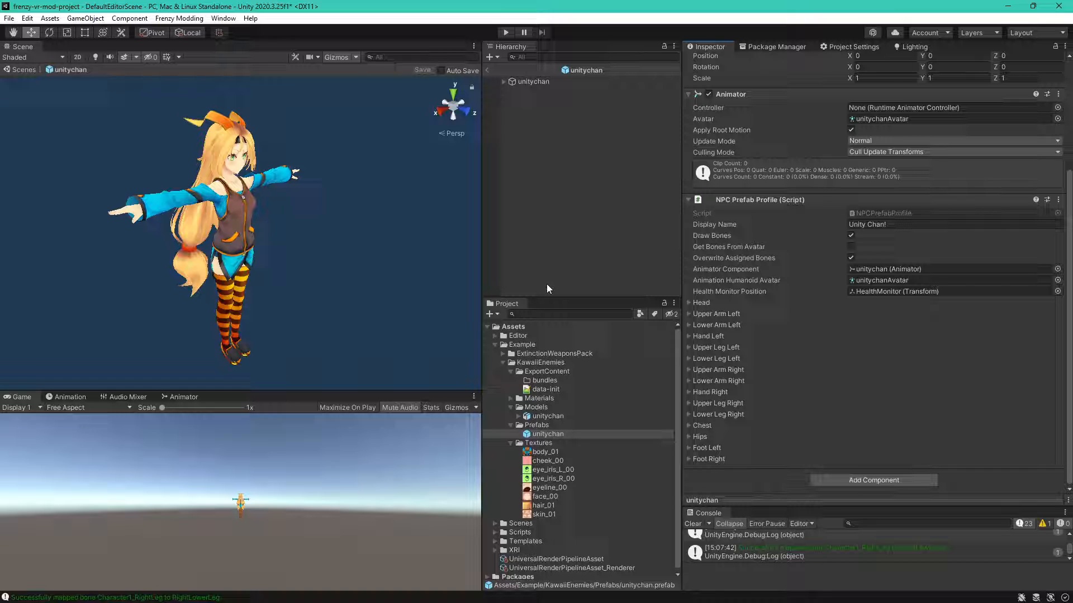
mouse_move(558, 392)
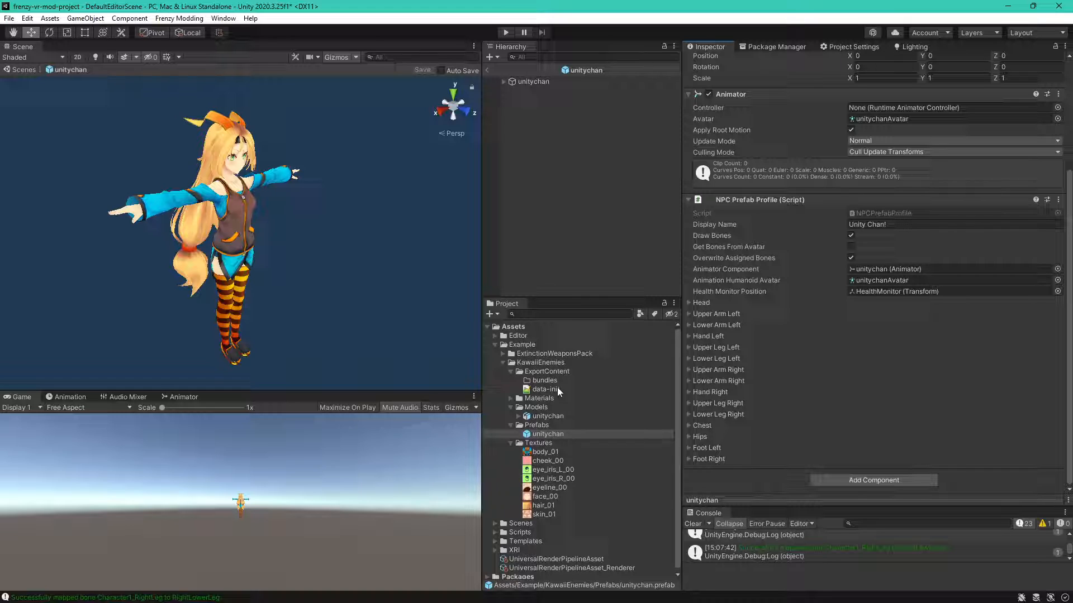
left_click(551, 469)
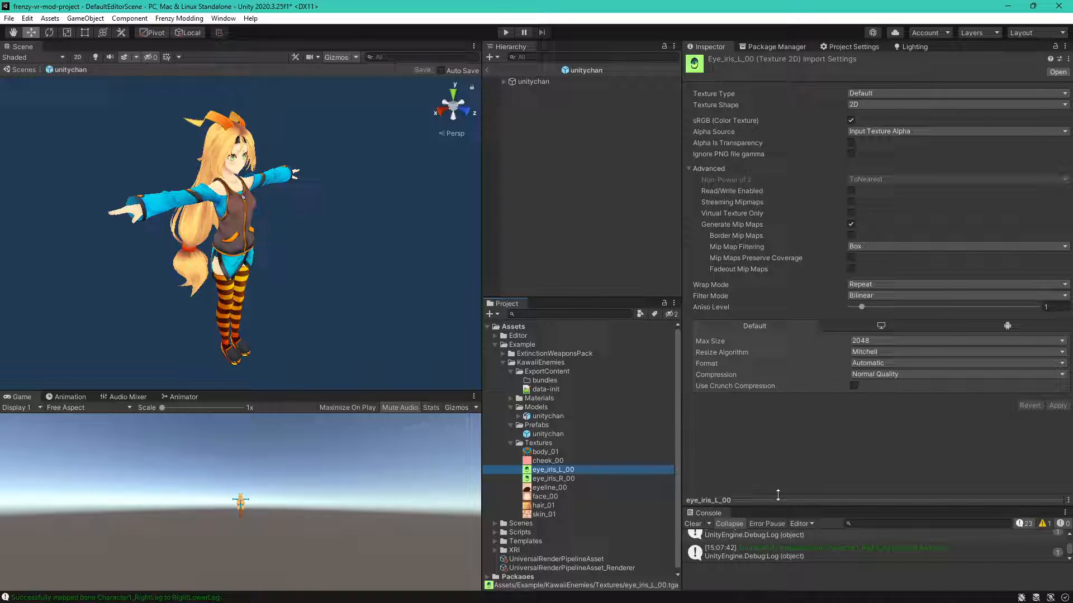
left_click(549, 479)
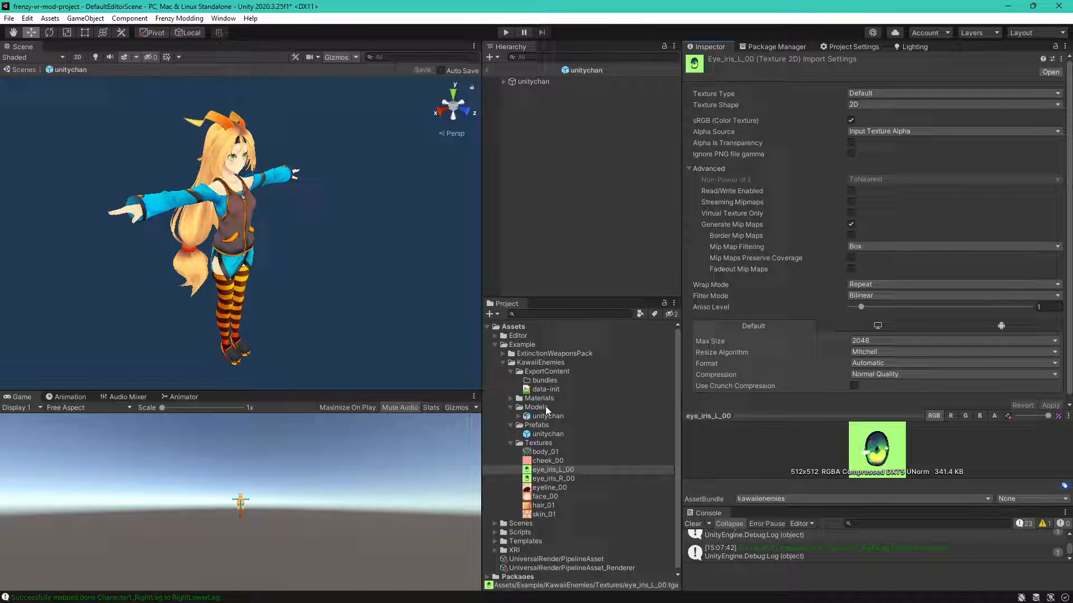
left_click(544, 390)
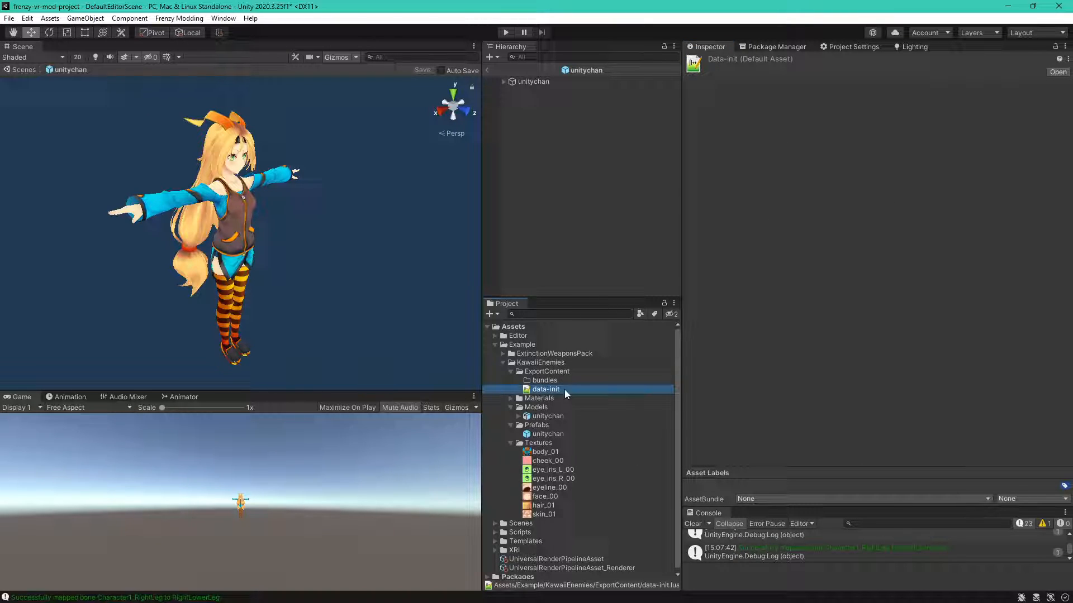
double_click(546, 390)
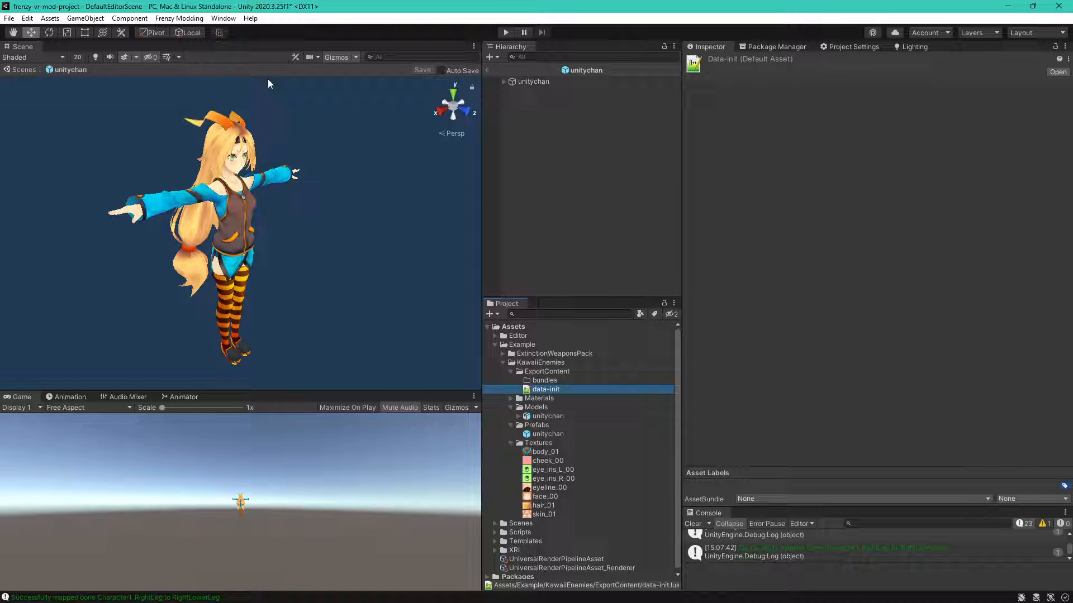
Start building the mod's asset bundles from the Windows (SteamVR) and Android (Quest) build options.
left_click(179, 19)
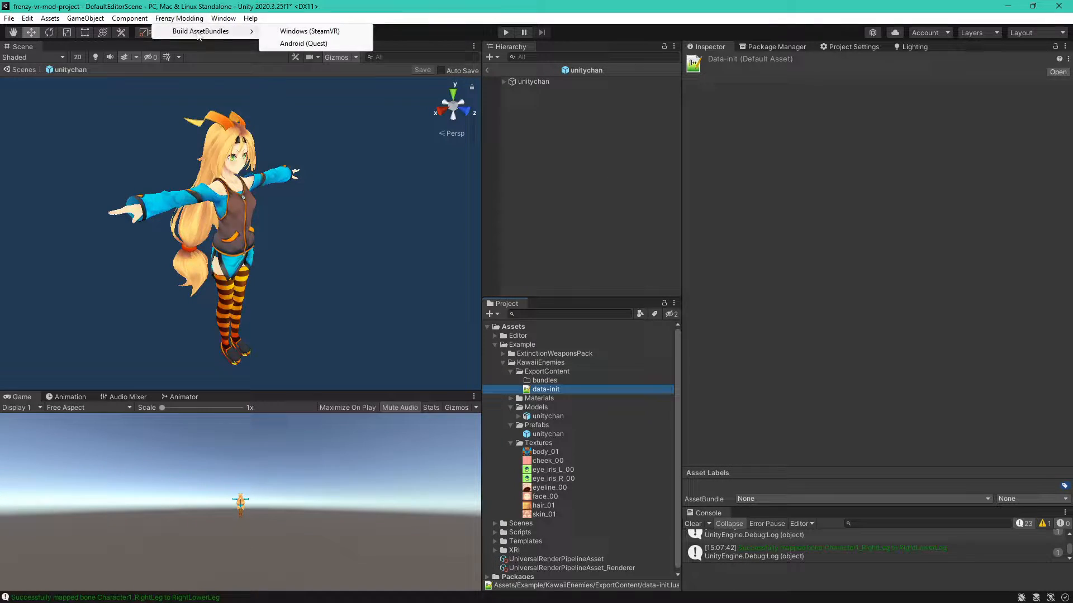
left_click(613, 404)
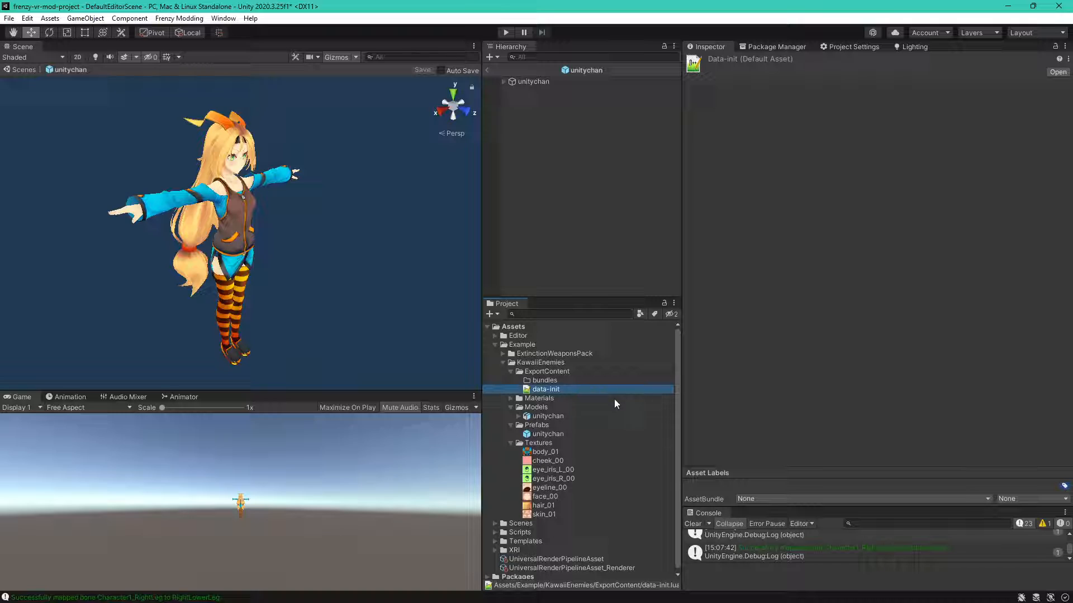